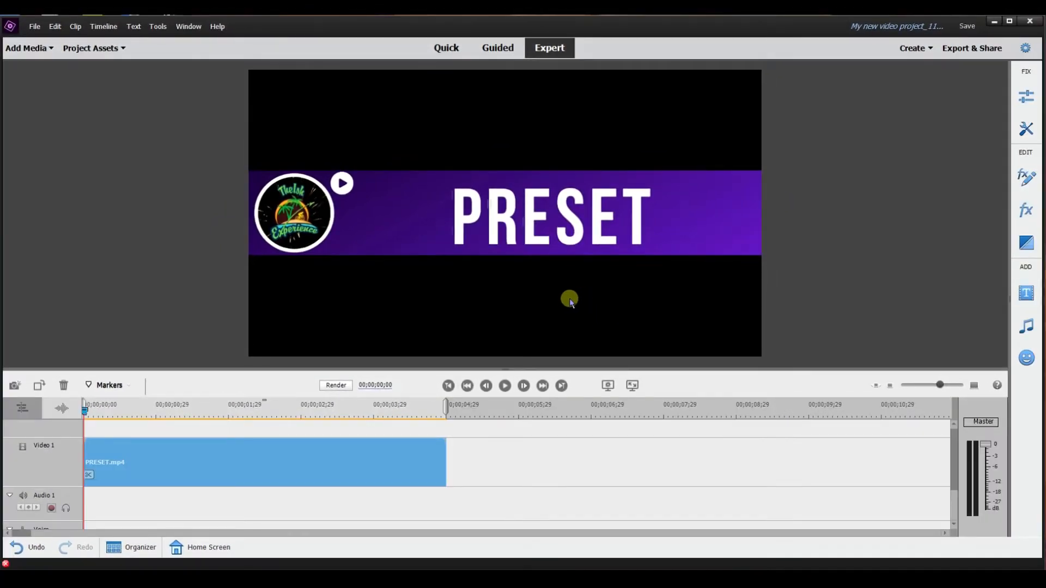
mouse_move(458, 265)
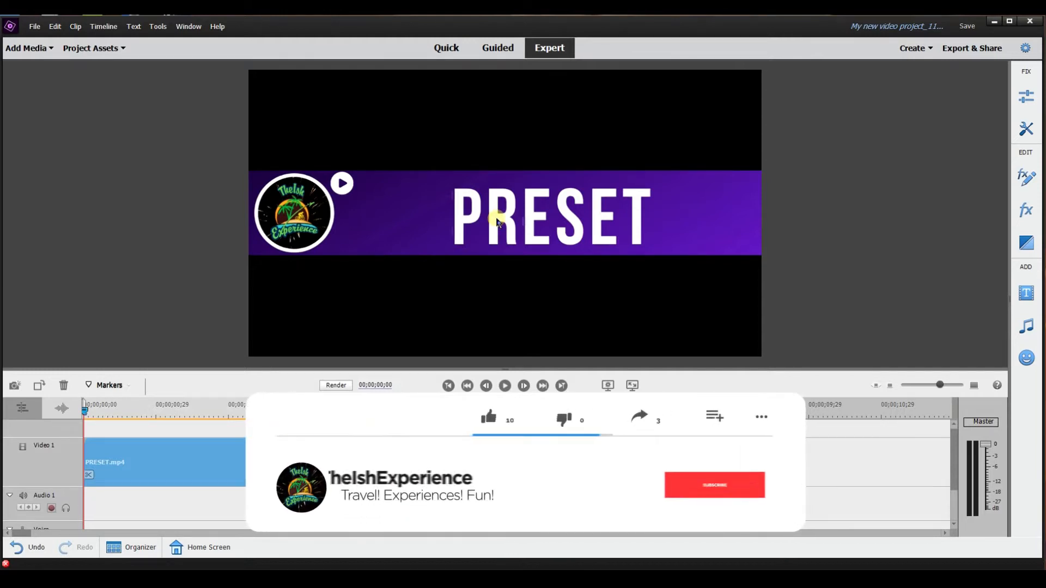
- Scale the PRESET banner to 50 in Motion and drag it down into the lower third
click(1027, 177)
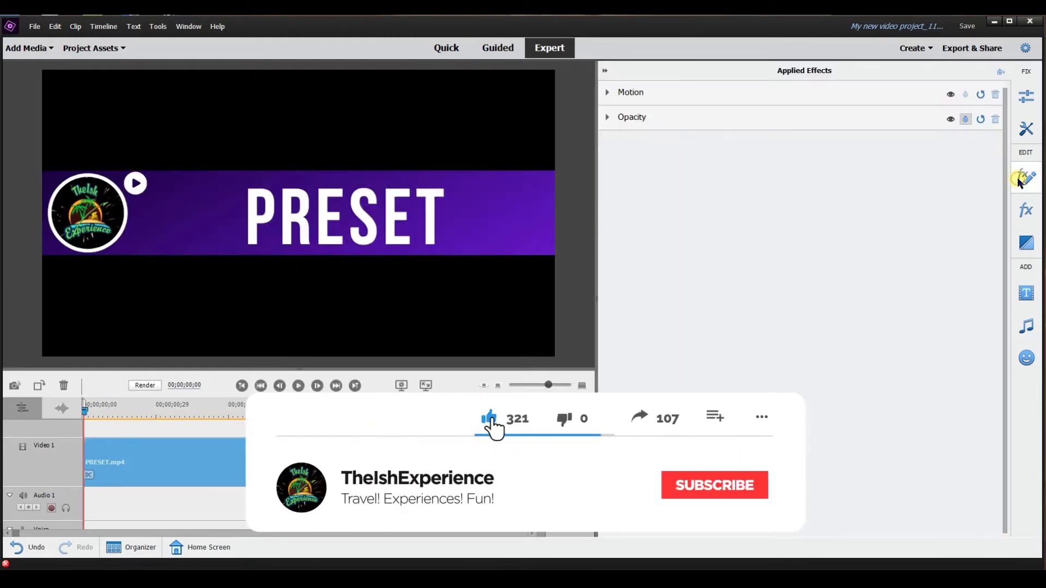
click(607, 92)
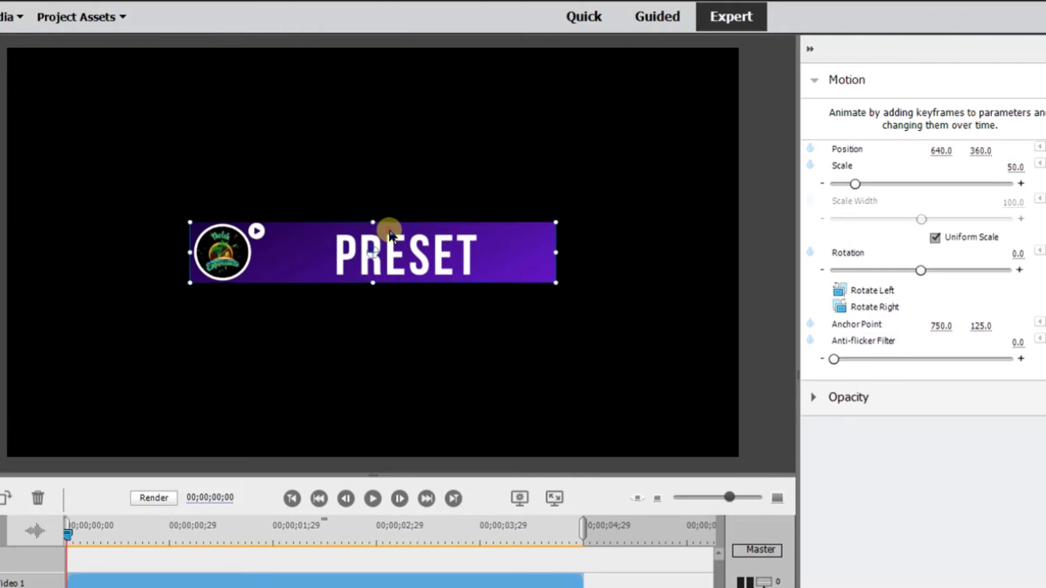
drag(390, 233, 415, 313)
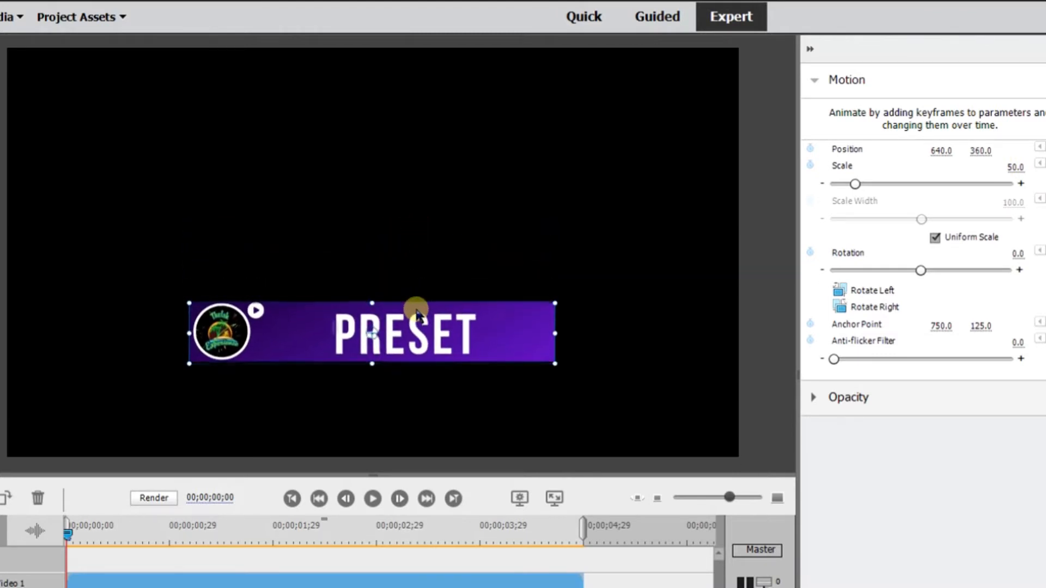
drag(414, 314, 415, 340)
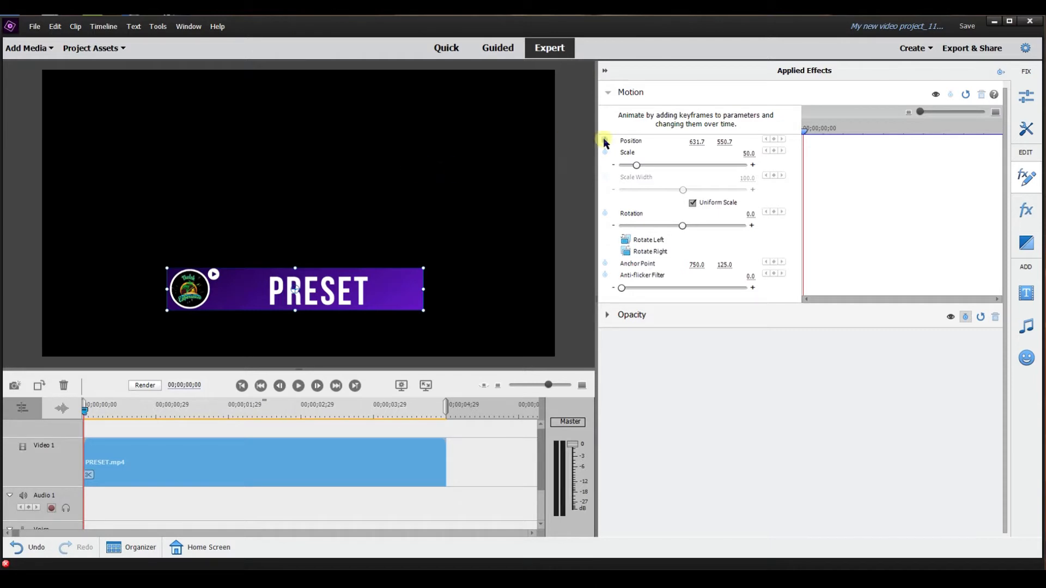
mouse_move(604, 142)
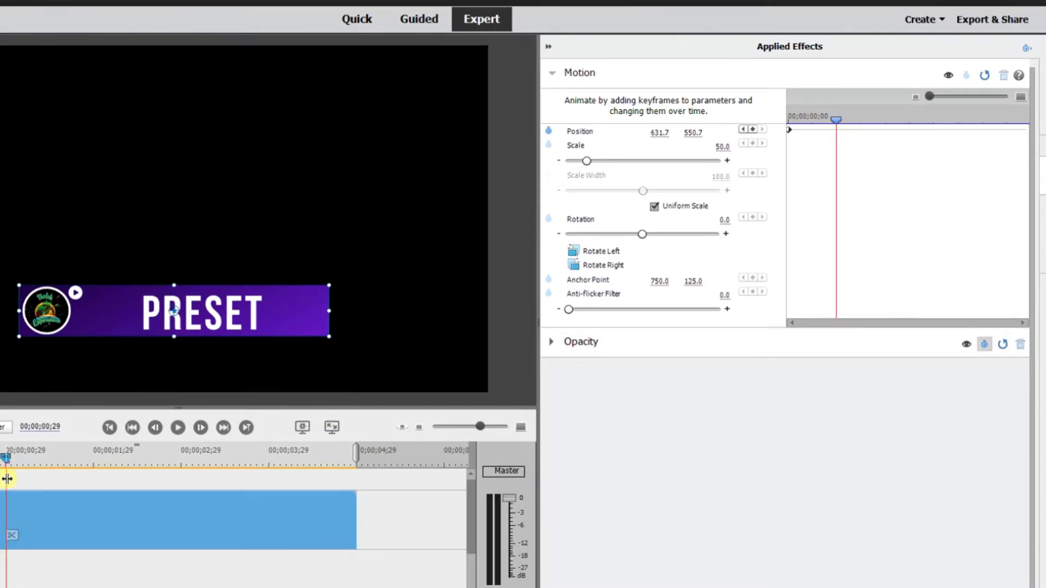
- Keyframe Position from off-screen left to the lower-third spot and preview the slide-in
click(752, 129)
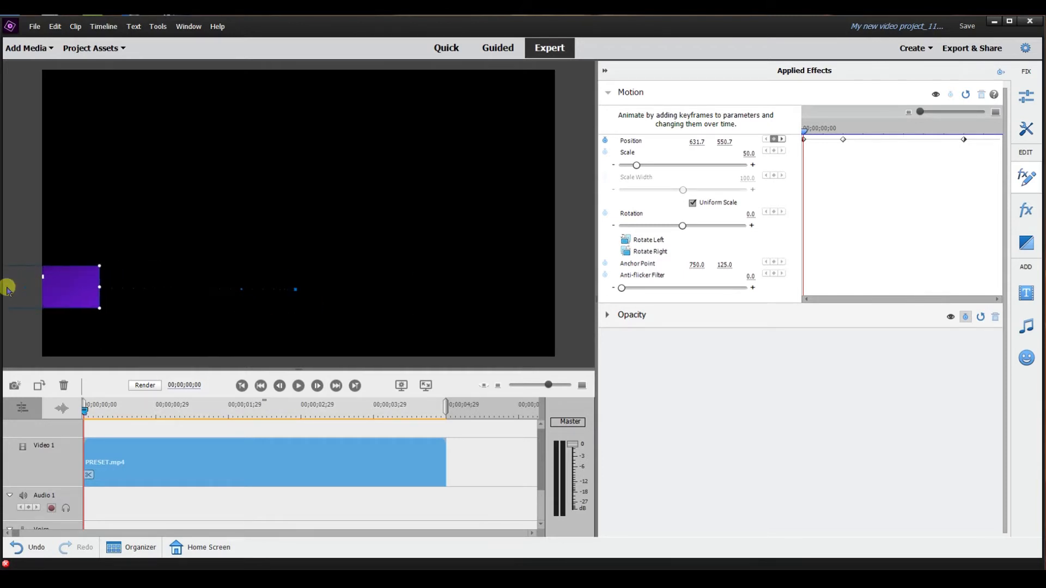
click(296, 386)
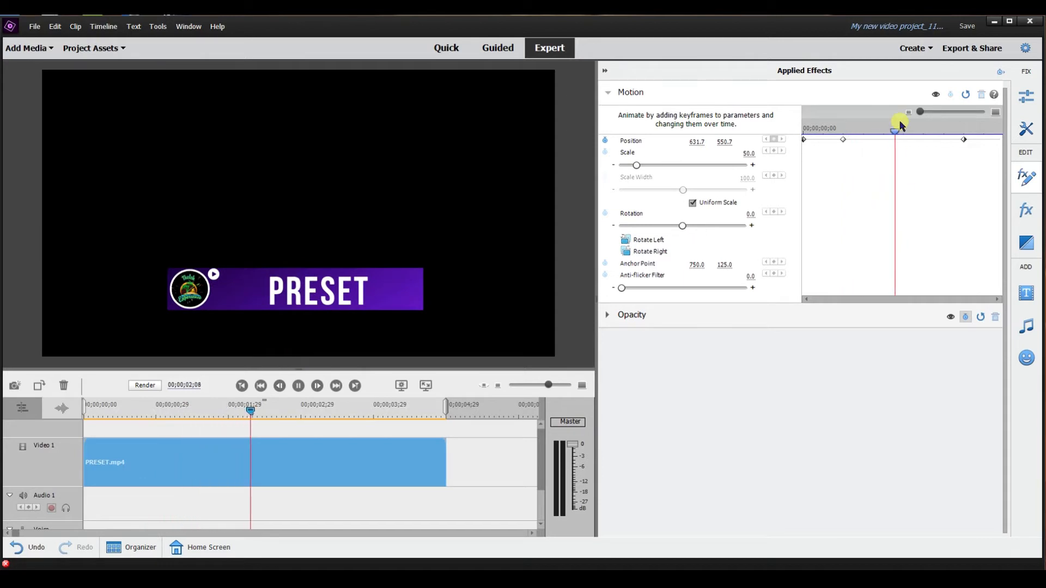
click(299, 386)
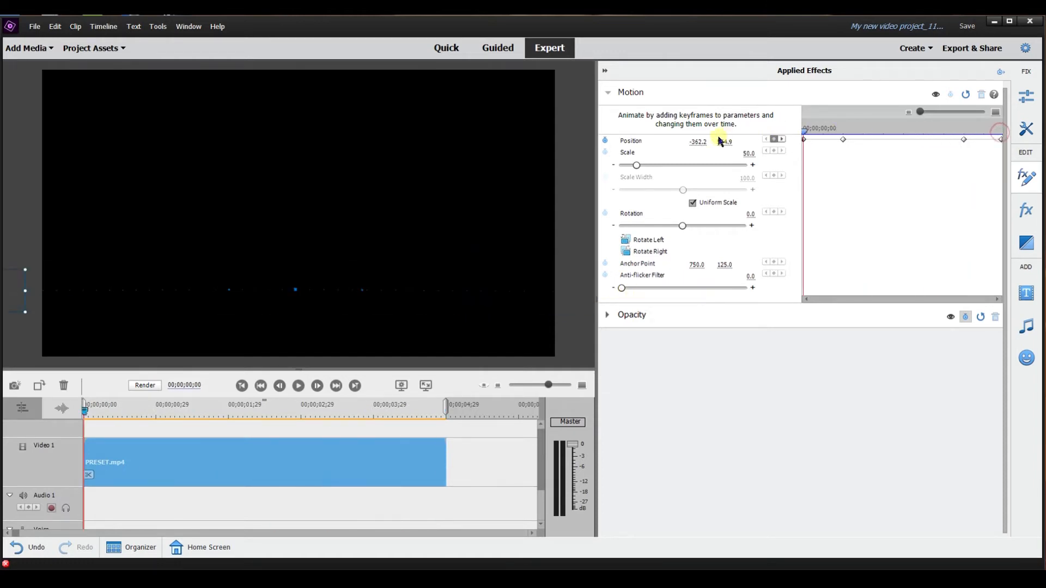
click(297, 386)
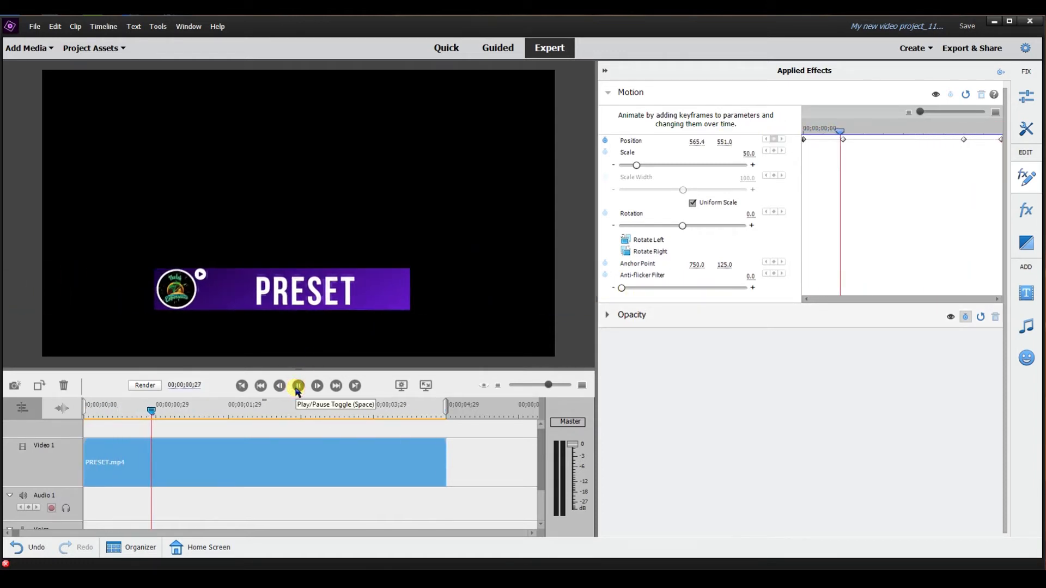
click(298, 386)
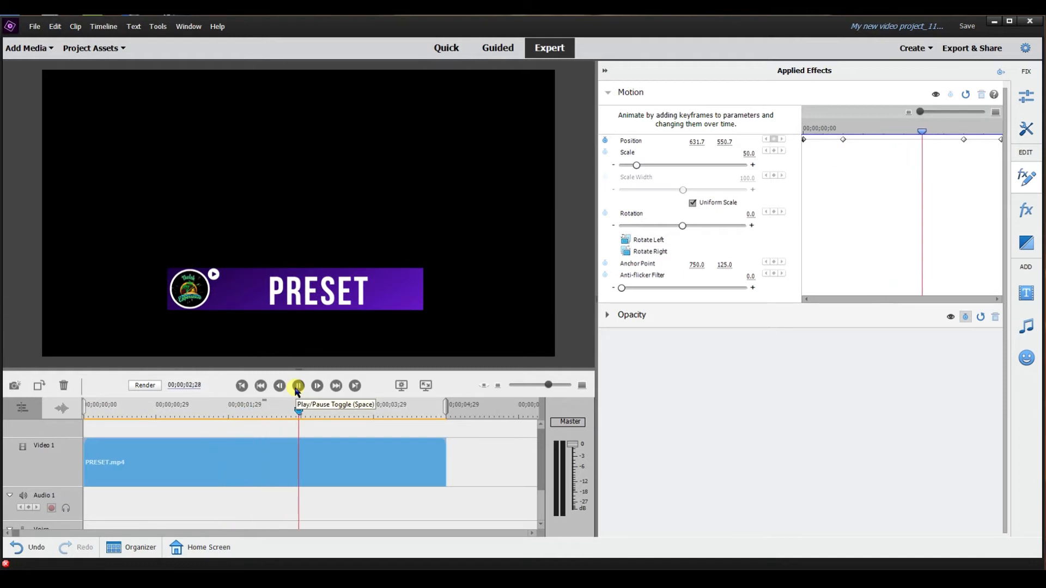
click(298, 386)
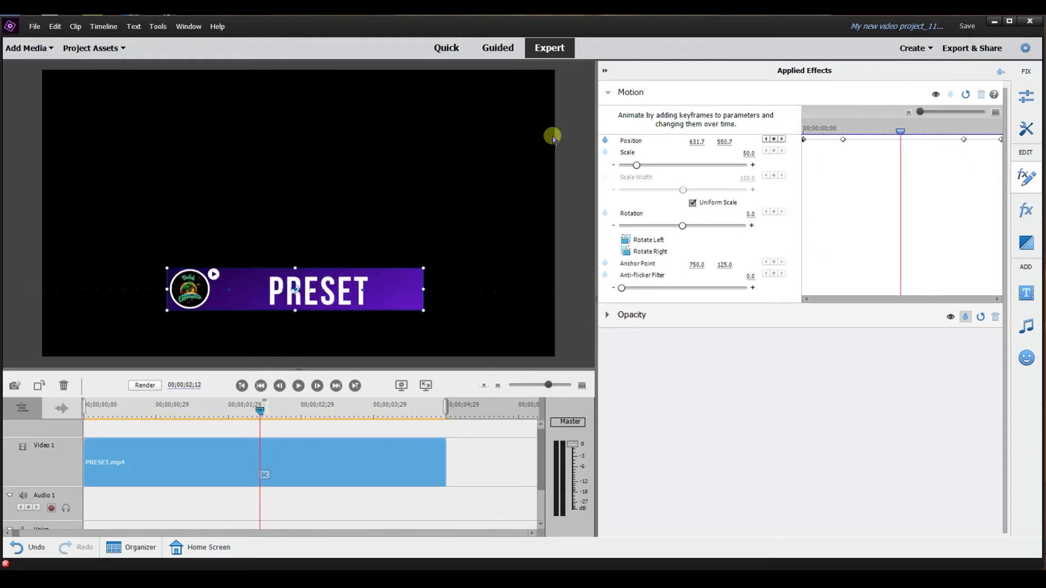
mouse_move(663, 260)
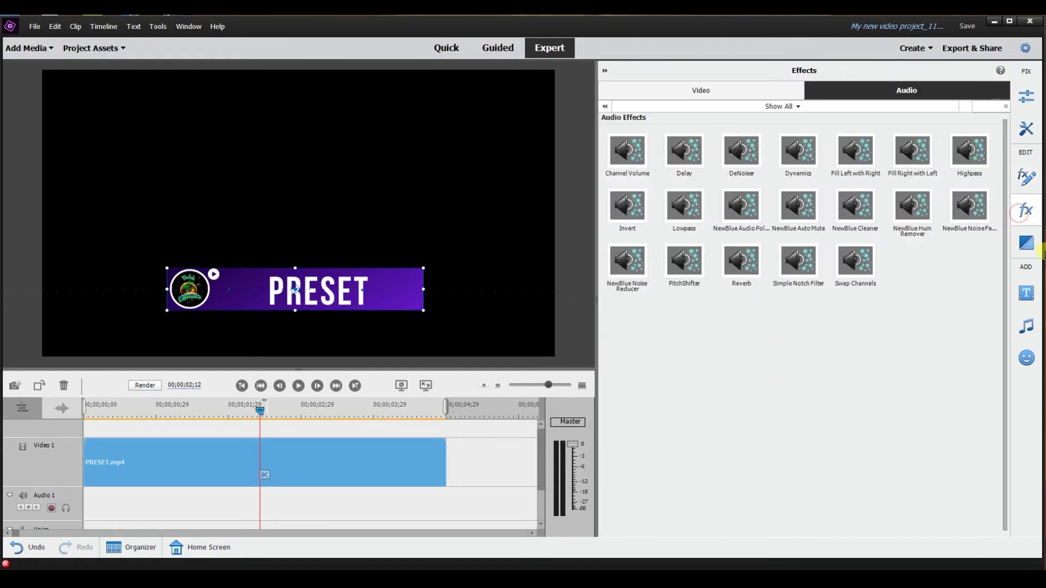
- Find Alpha Glow via 'alp', apply it to the PRESET clip and lower Brightness to 150
click(699, 90)
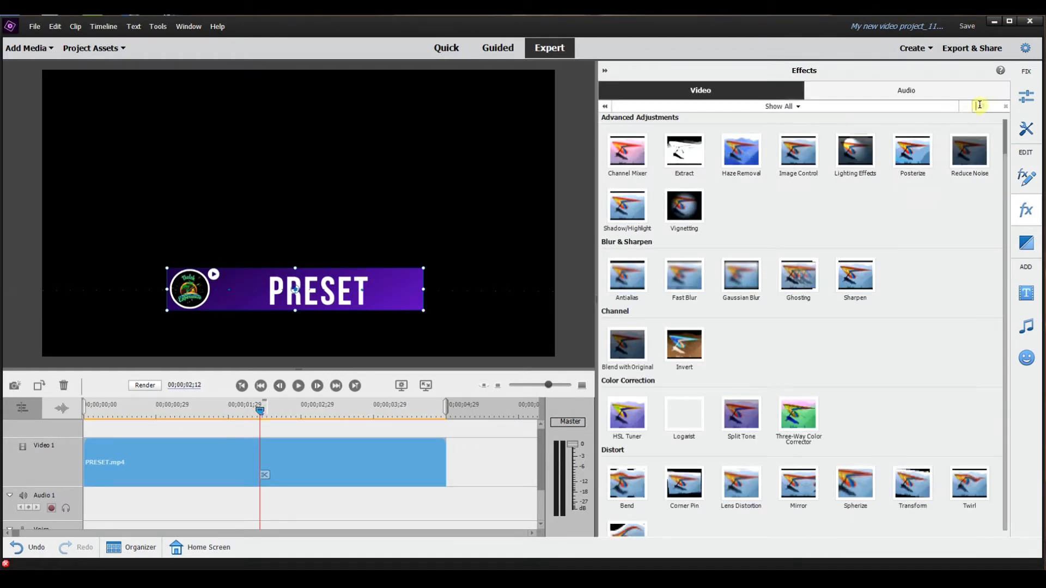
text(alp)
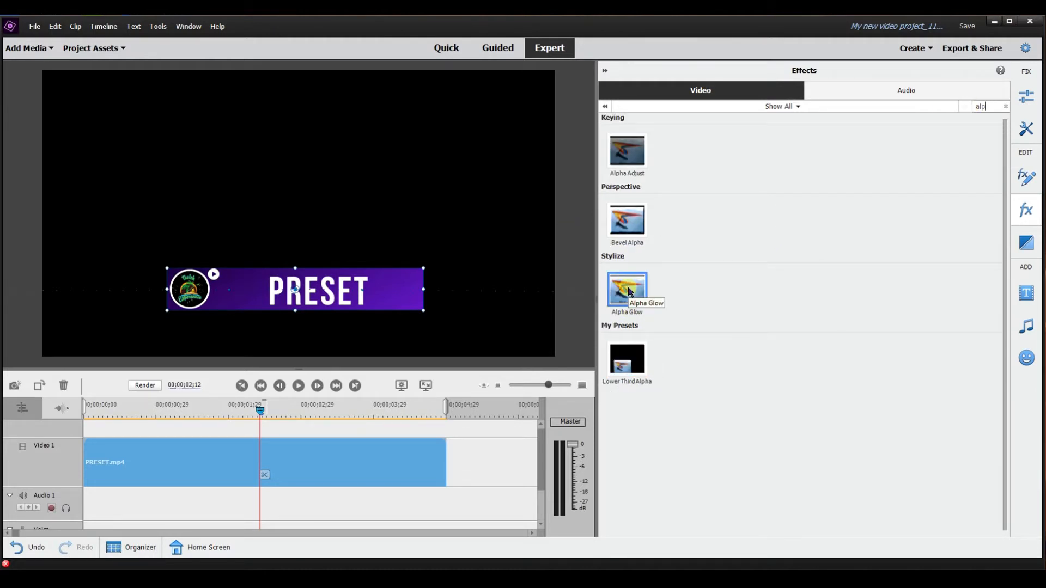
drag(627, 288, 266, 463)
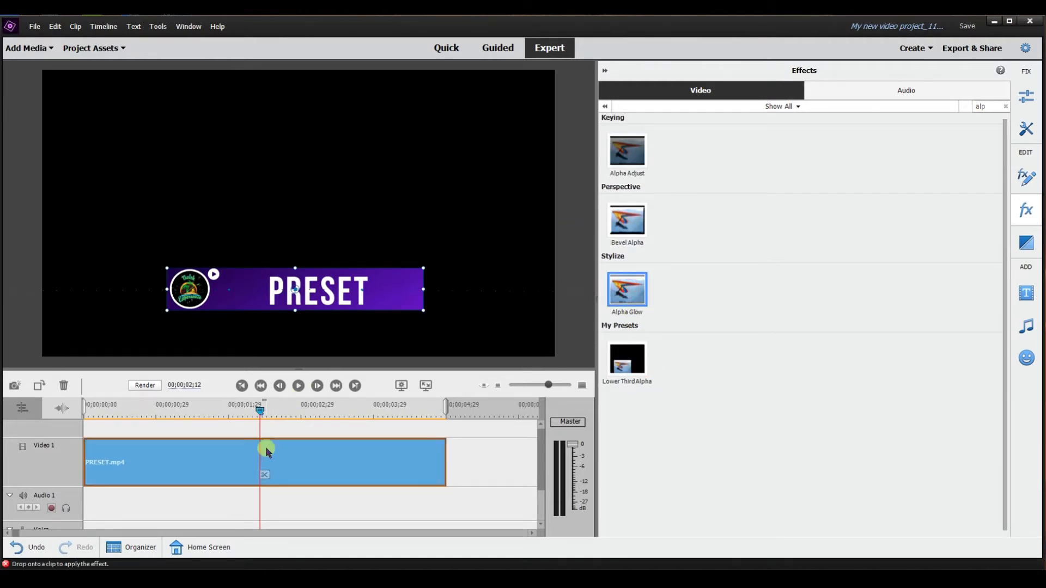
double_click(626, 290)
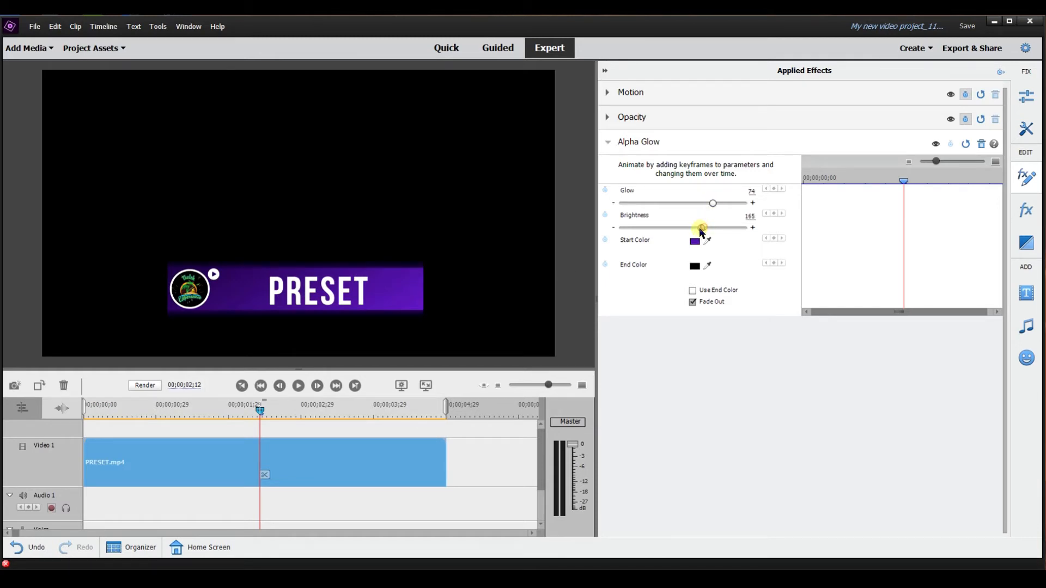
drag(701, 228, 694, 228)
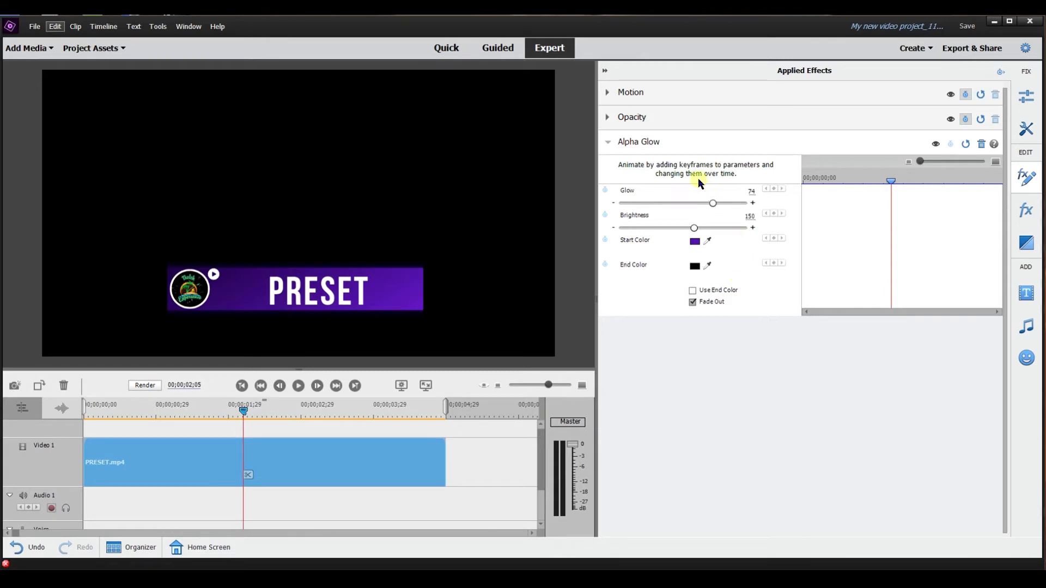
mouse_move(701, 166)
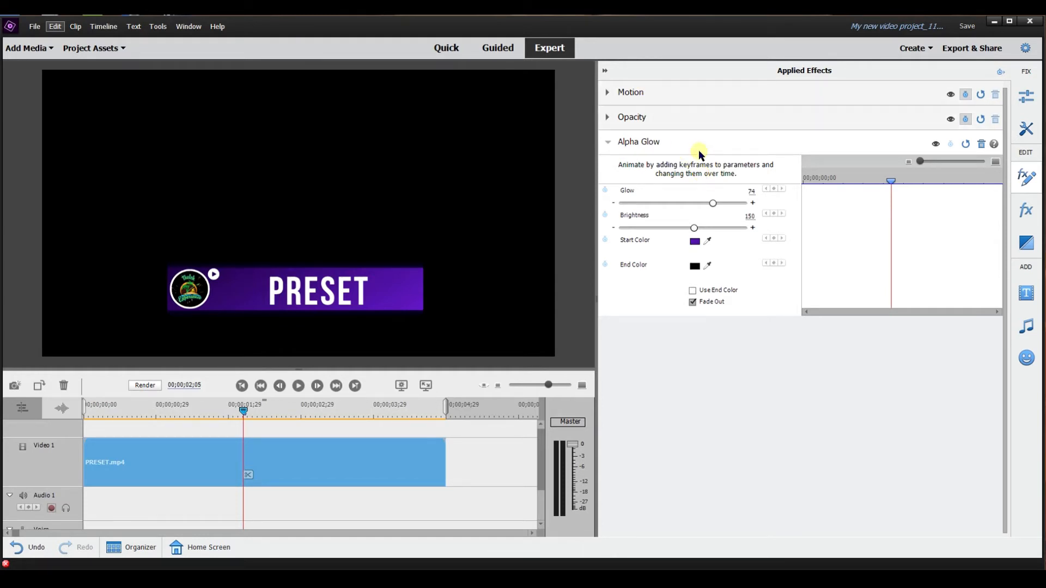
click(630, 92)
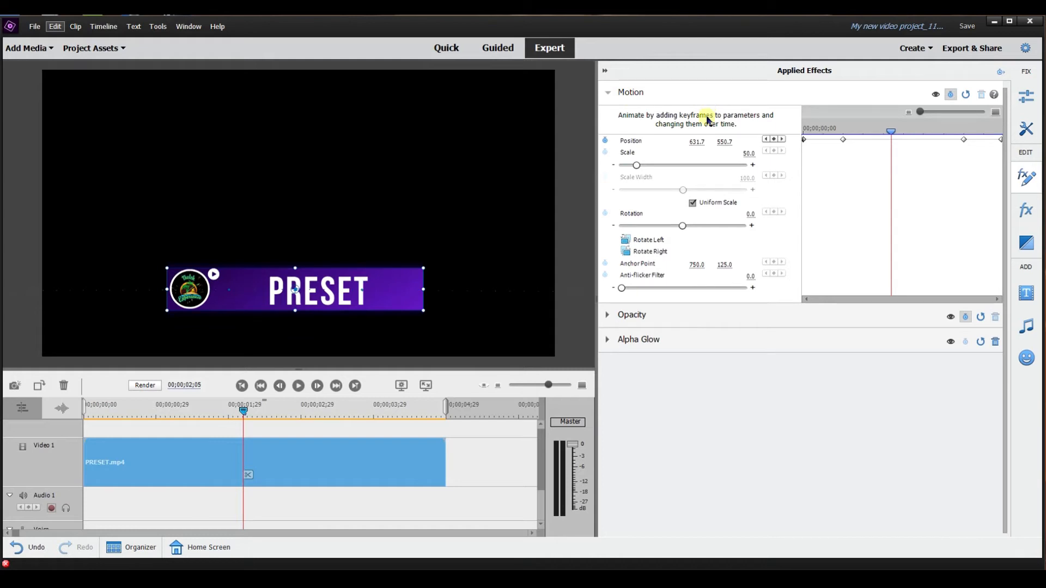
- Choose Save Preset from the Motion effect's context menu in Applied Effects
right_click(693, 335)
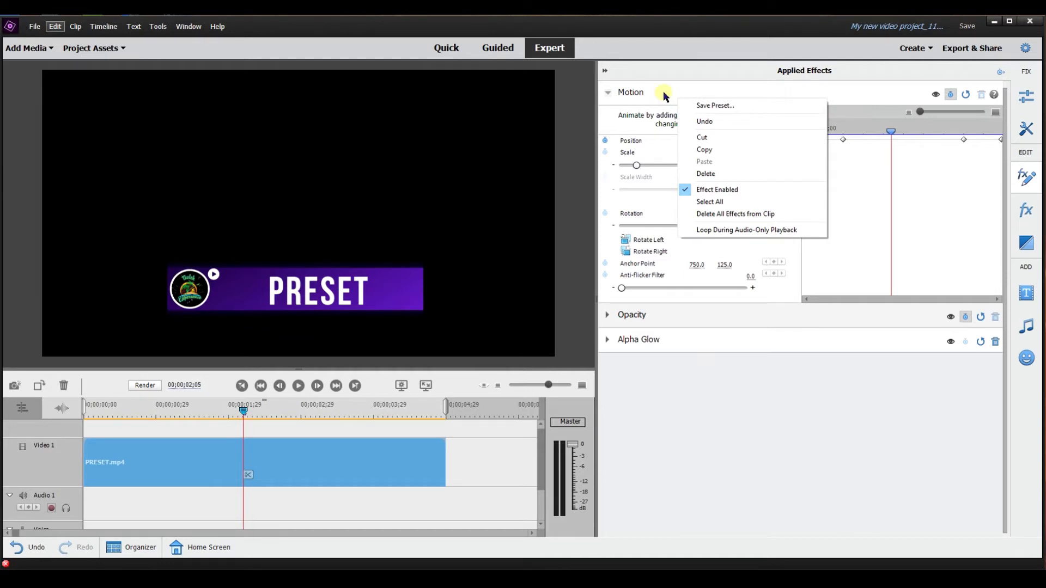
mouse_move(665, 93)
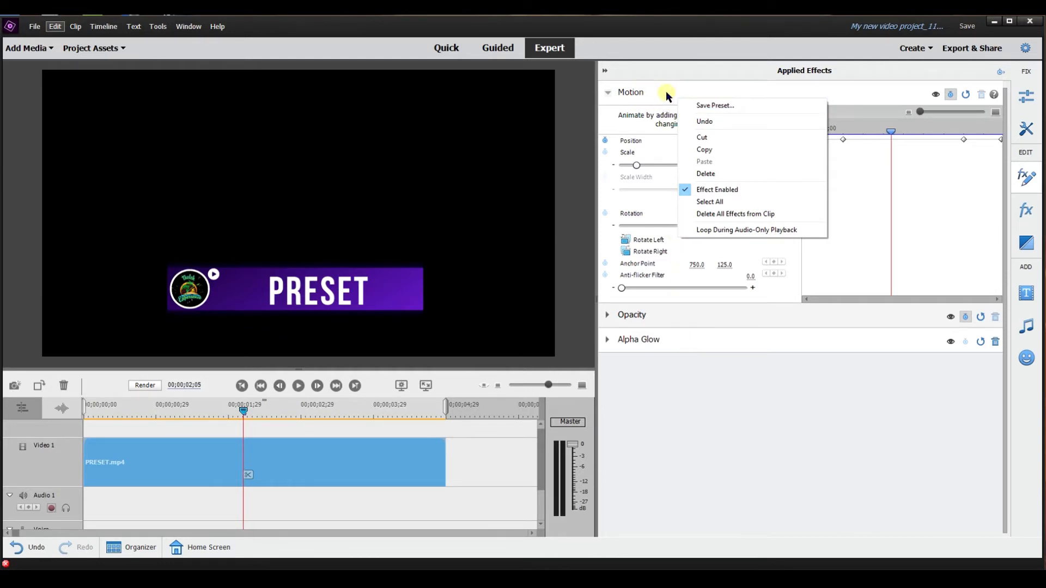
mouse_move(665, 325)
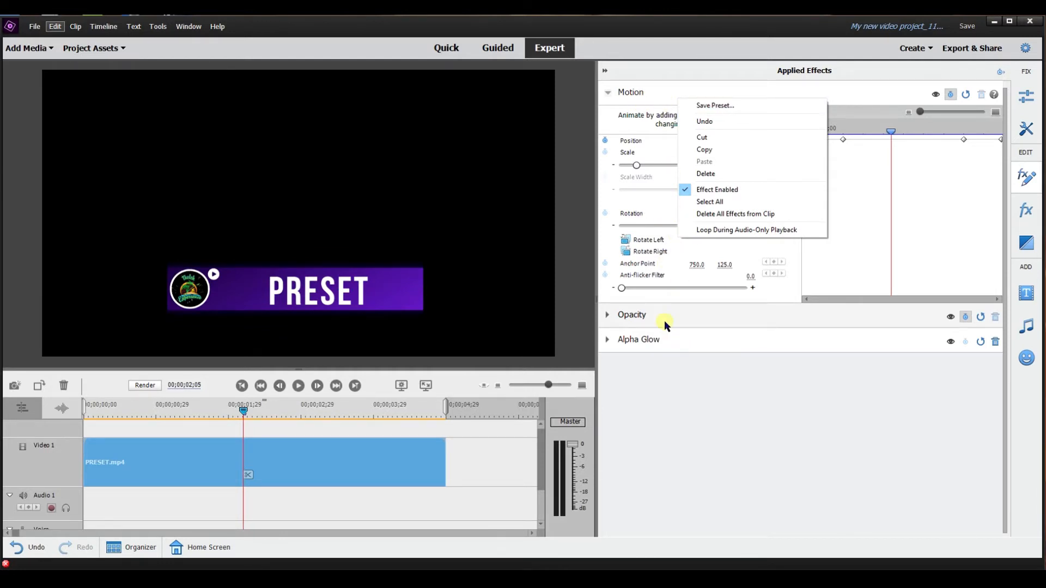
right_click(682, 340)
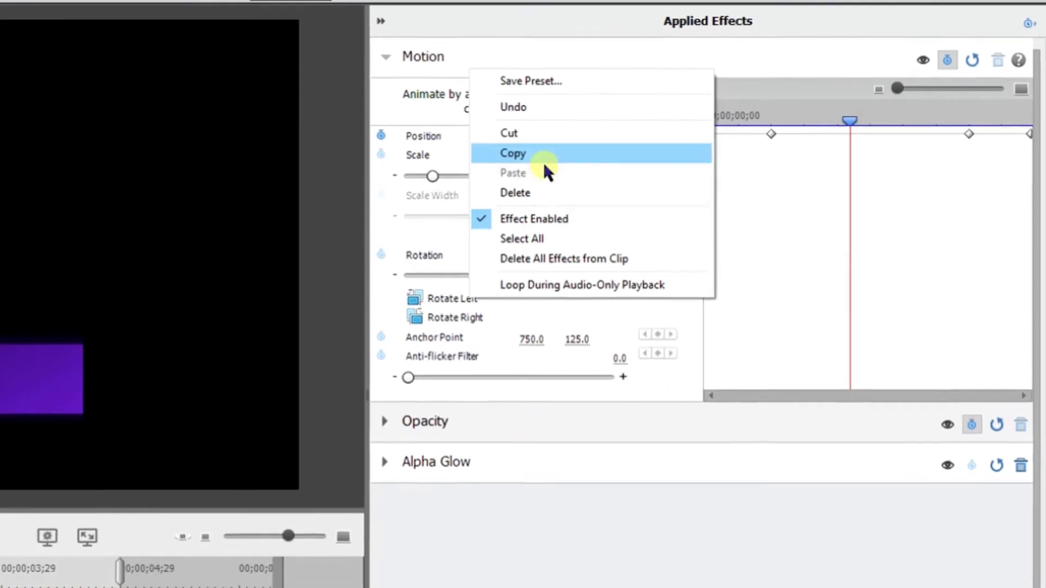
mouse_move(570, 79)
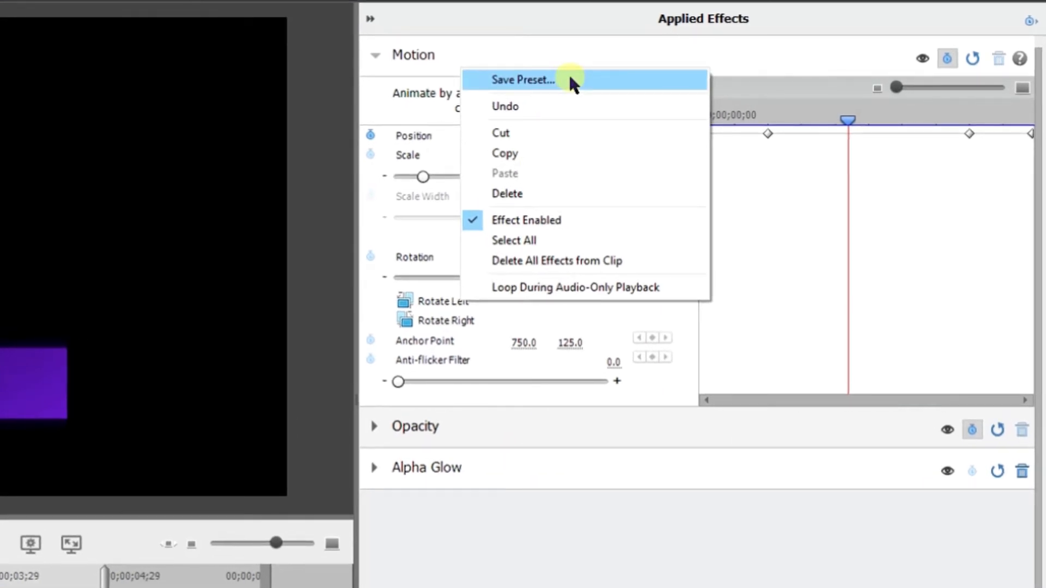
click(523, 80)
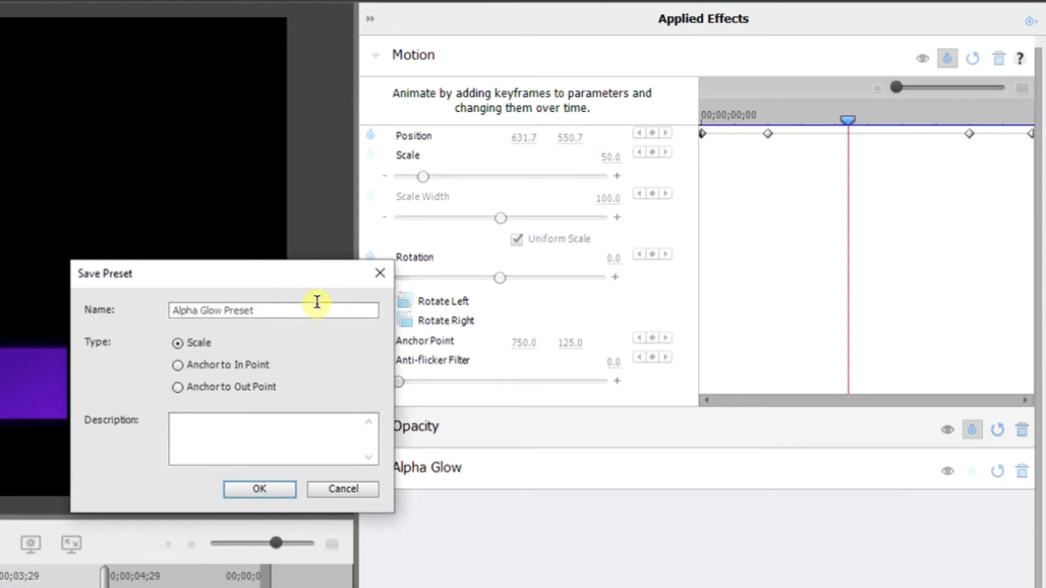
mouse_move(288, 356)
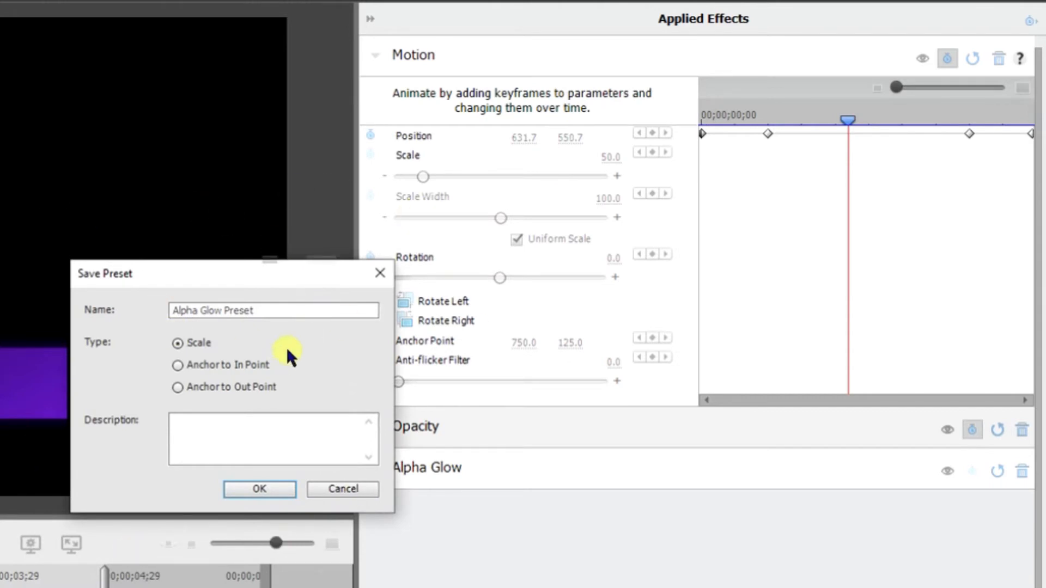
- Name the preset Lower Third Alpha Glow Preset and set its type to Anchor to In Point
click(272, 311)
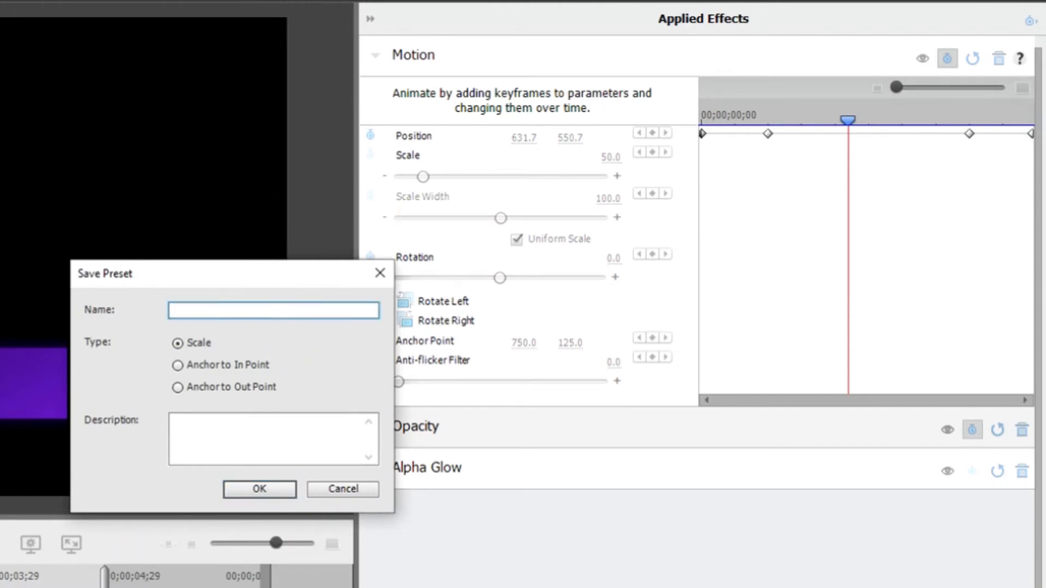
text(Lower Third Alpha Glow Preset)
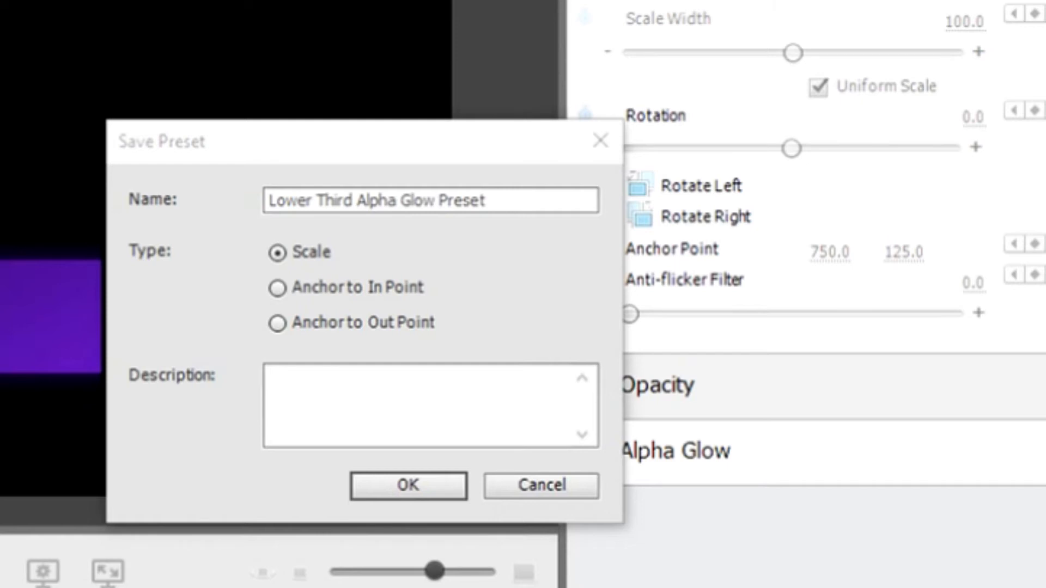
click(277, 287)
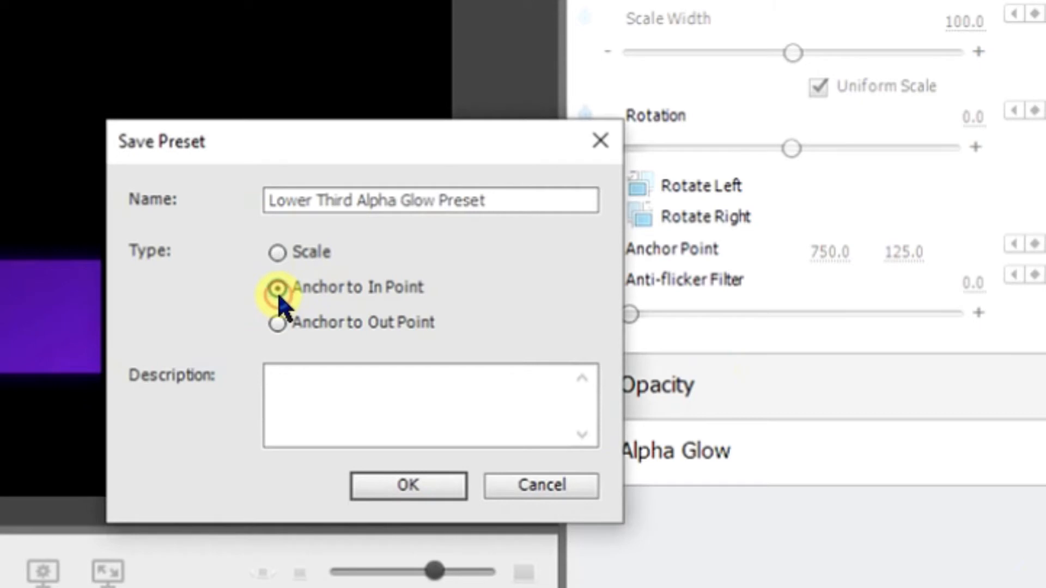
click(277, 287)
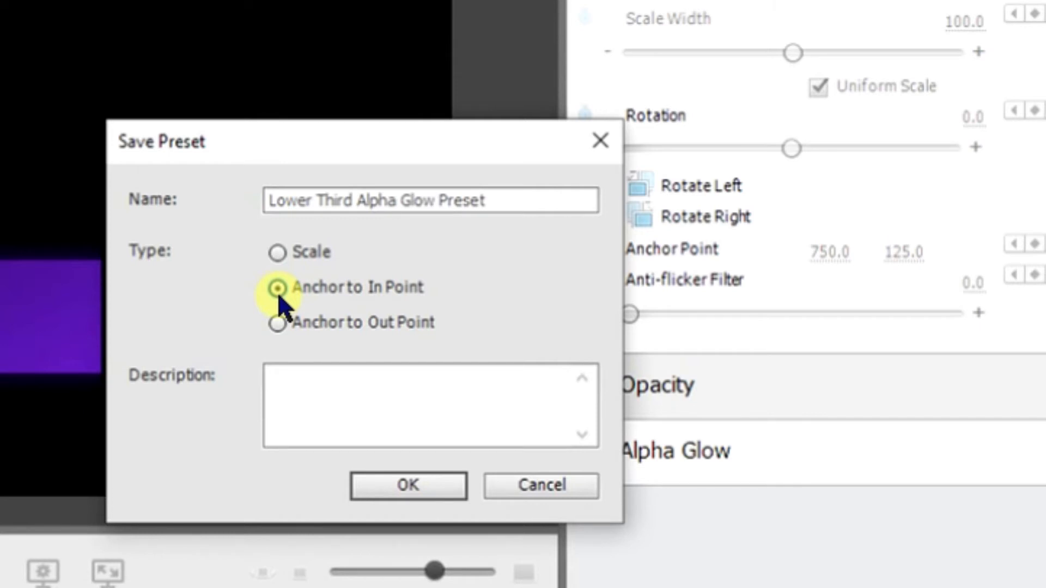
click(277, 288)
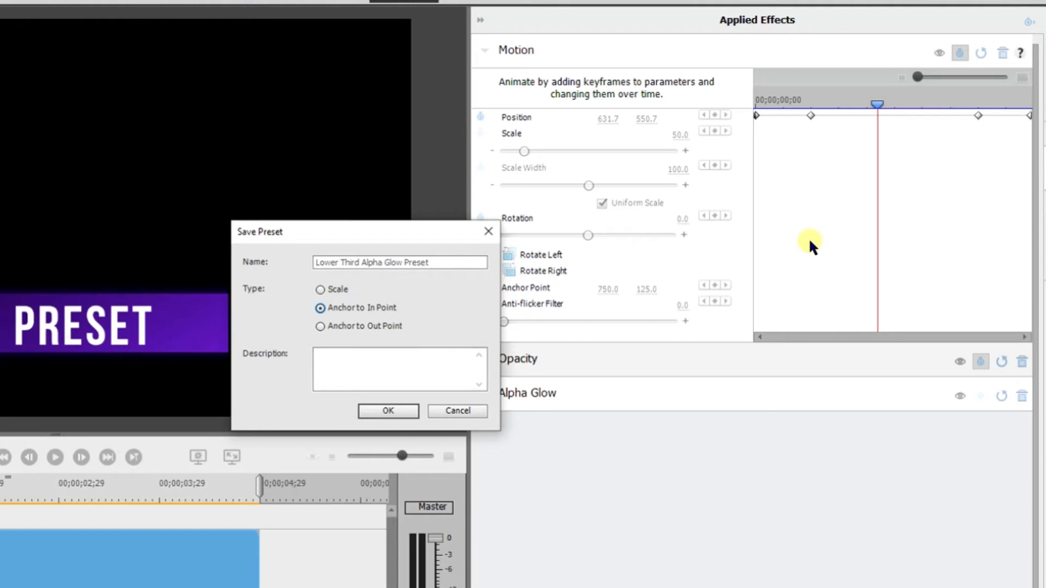
mouse_move(805, 245)
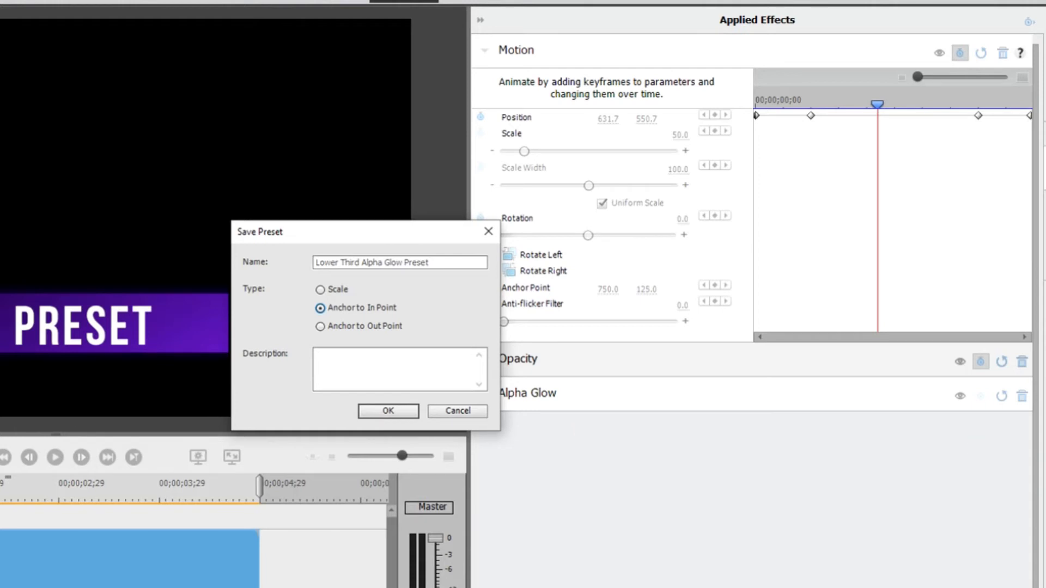
mouse_move(1015, 116)
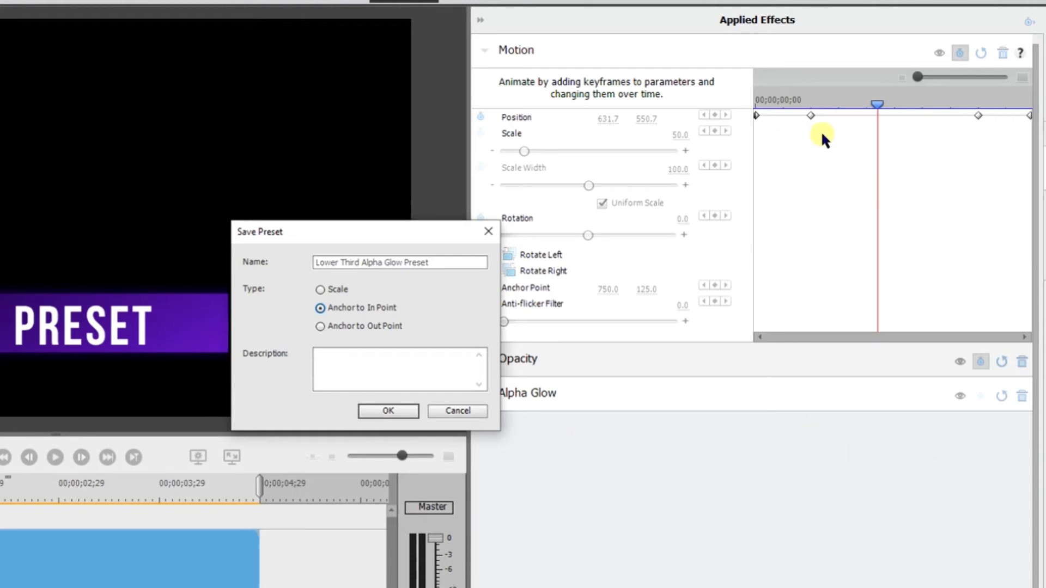
mouse_move(833, 133)
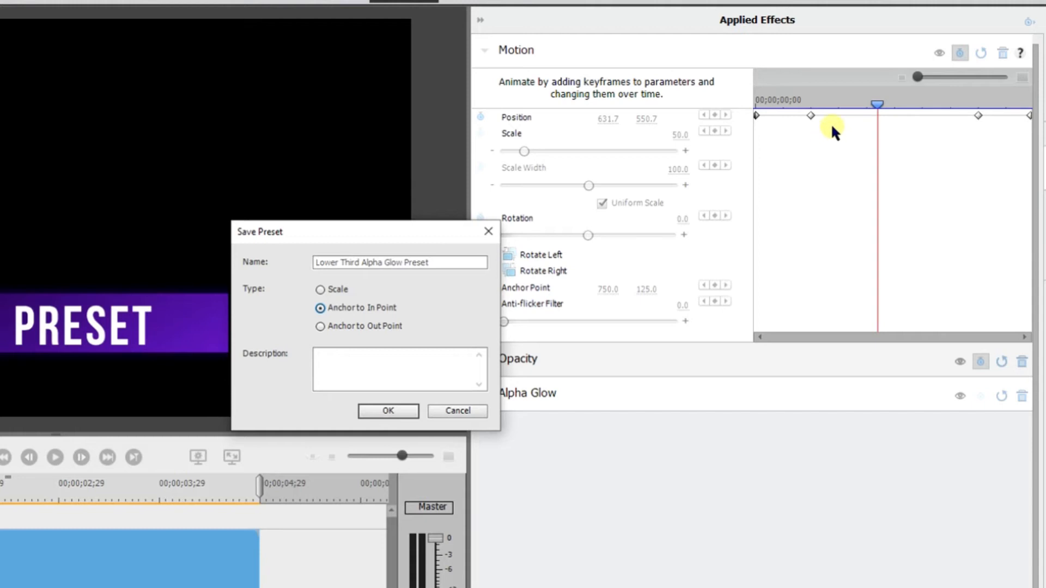
mouse_move(887, 92)
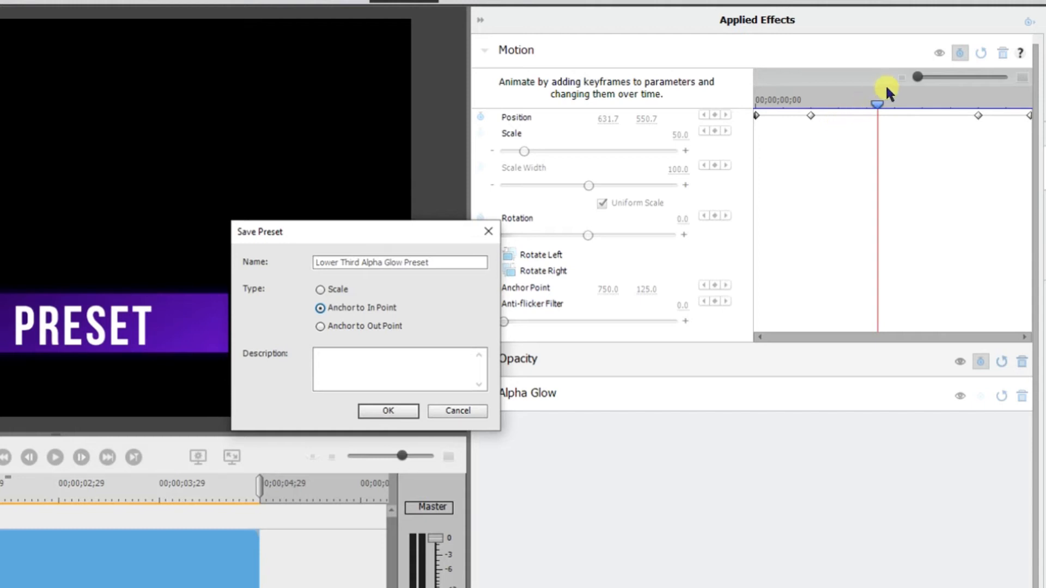
mouse_move(819, 72)
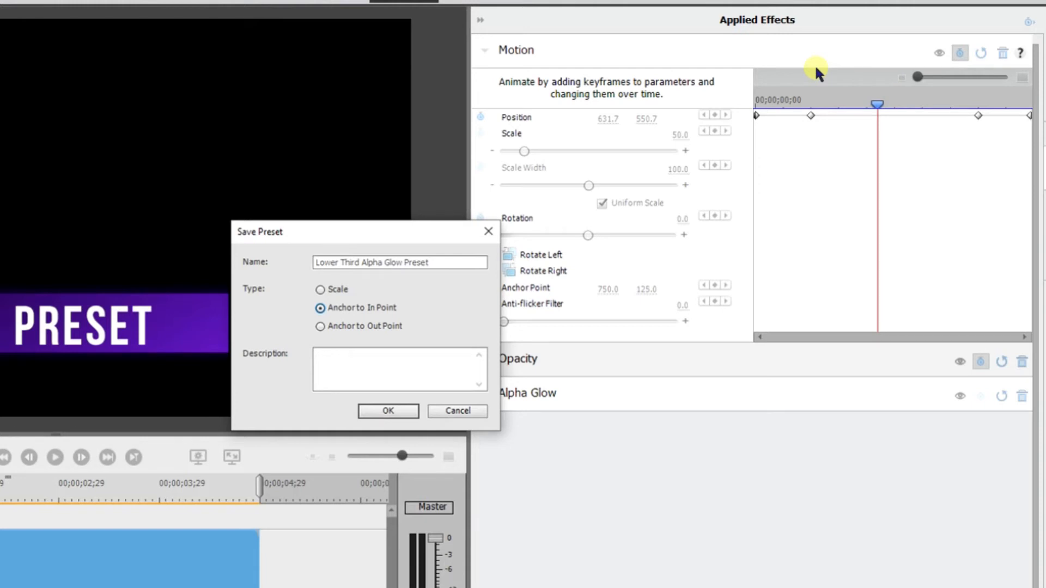
mouse_move(785, 59)
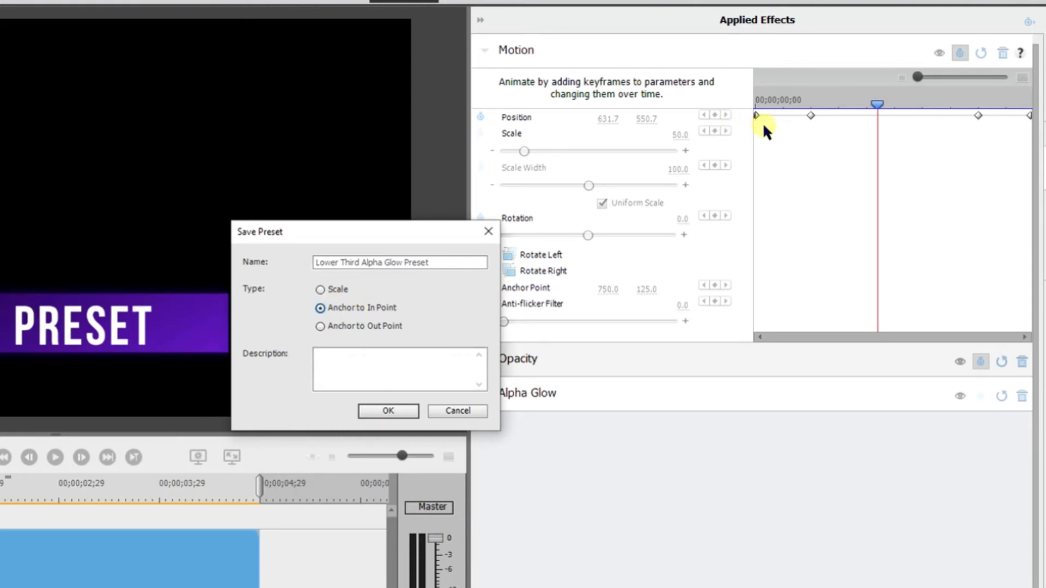
mouse_move(968, 117)
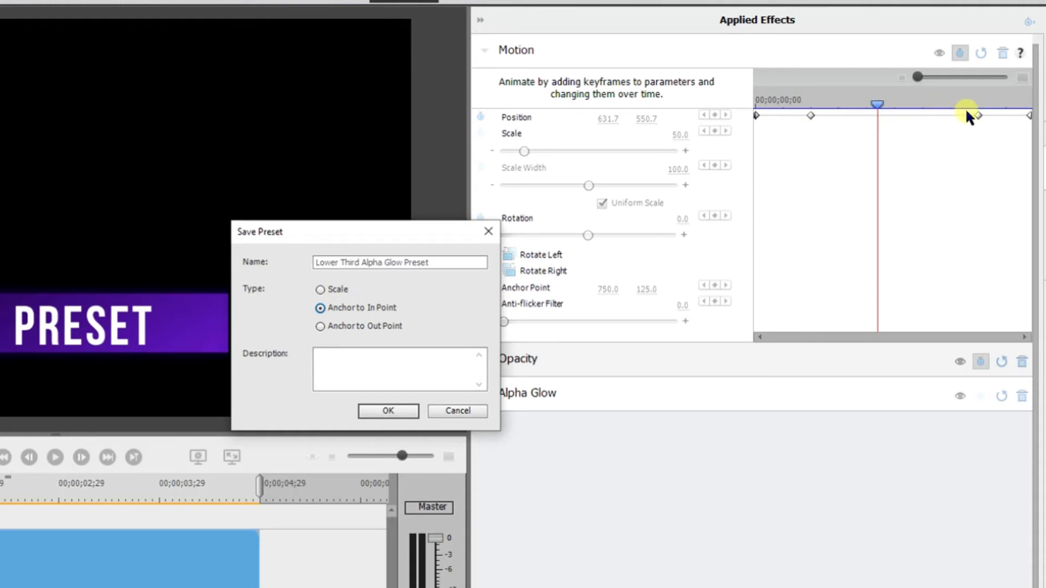
mouse_move(977, 123)
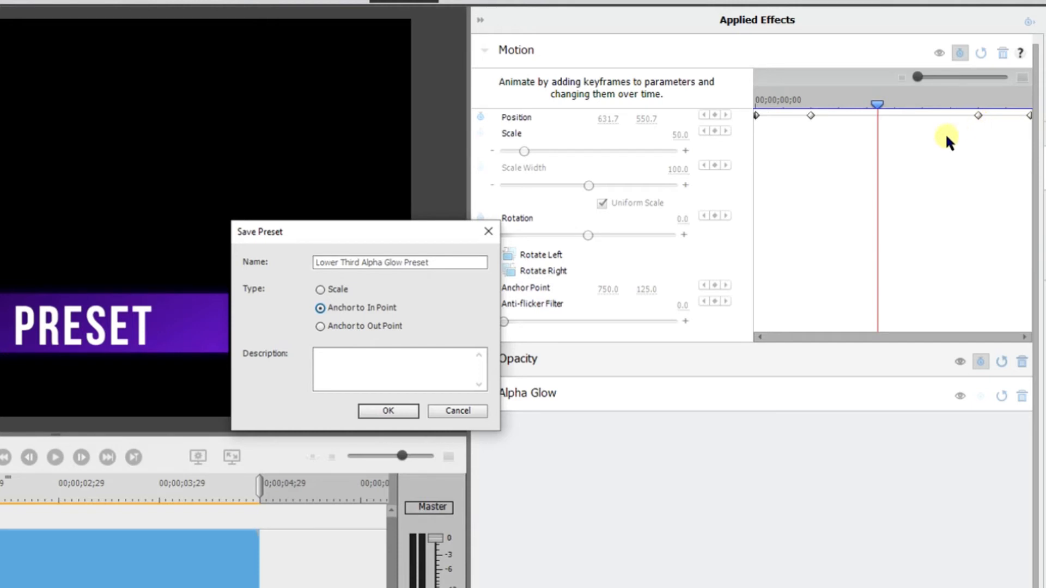
mouse_move(916, 166)
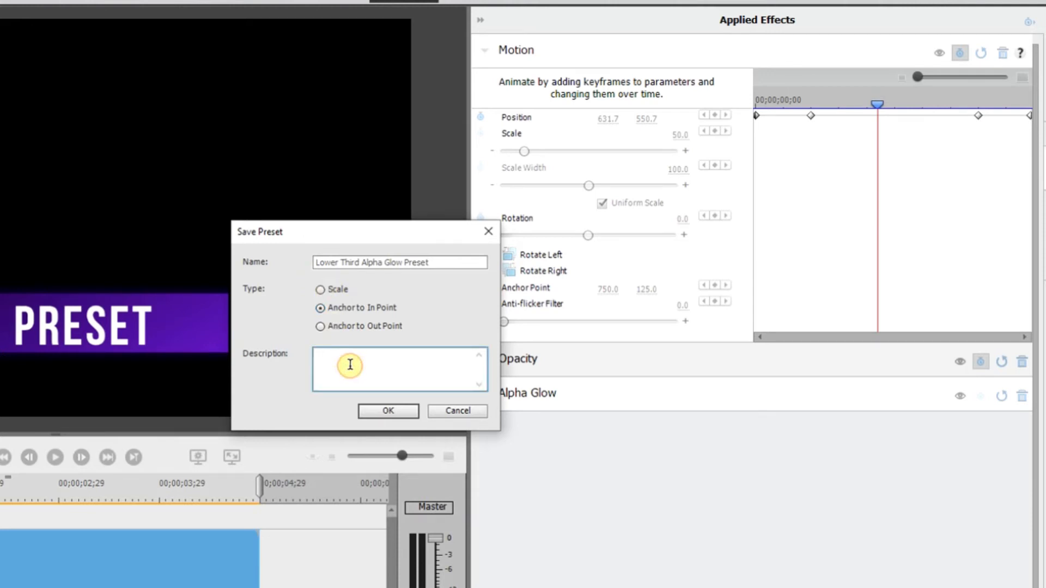
- Enter EXAMPLE as the description and confirm the Save Preset dialog
text(EXAMPLE)
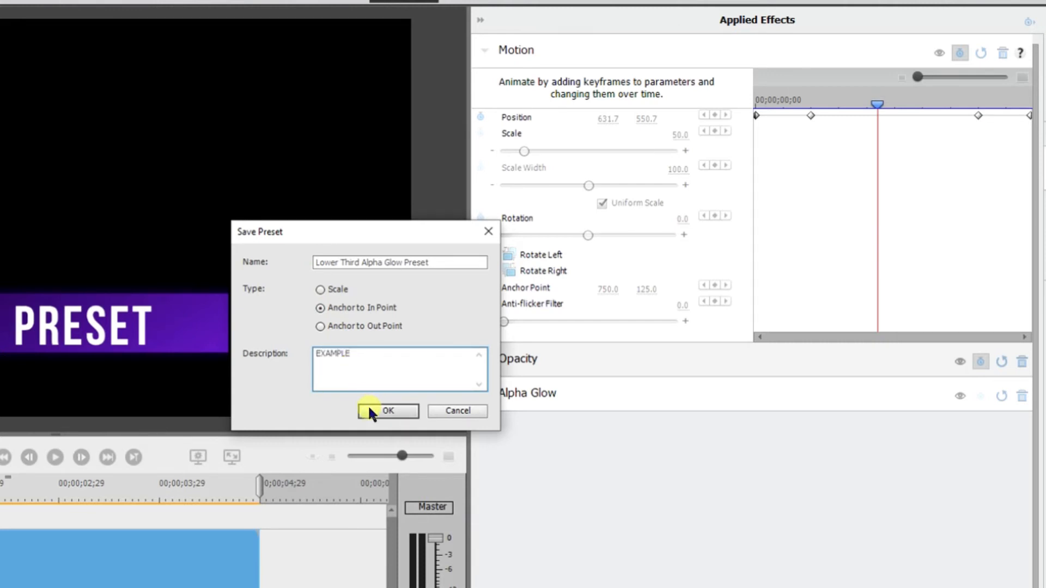
click(388, 411)
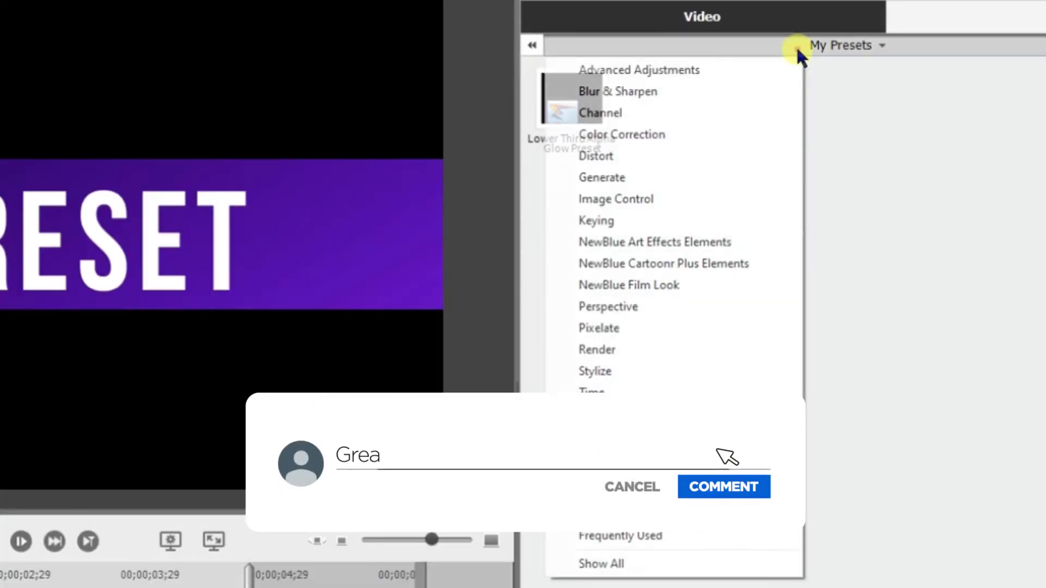
click(724, 486)
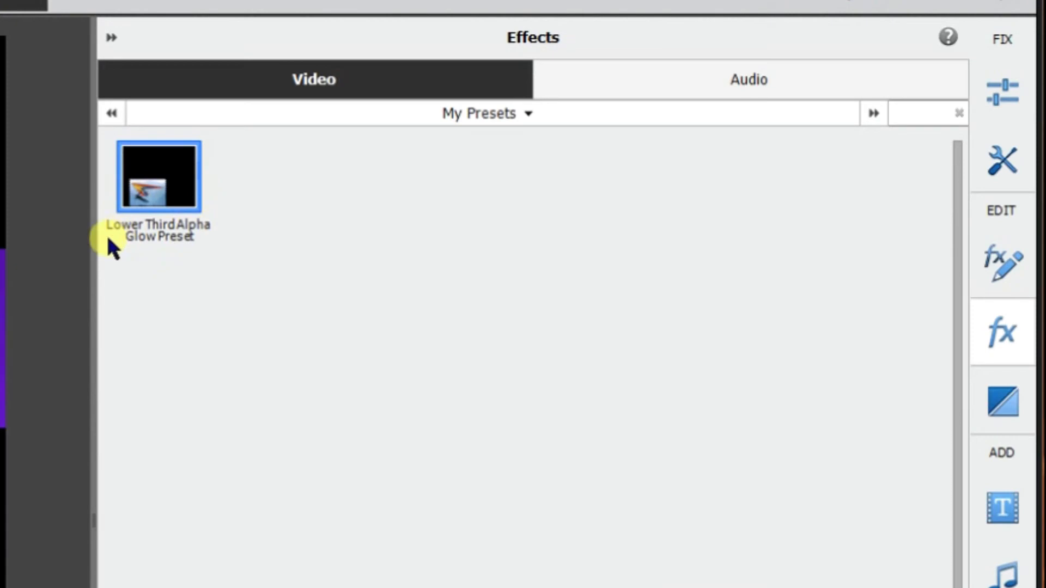
mouse_move(176, 254)
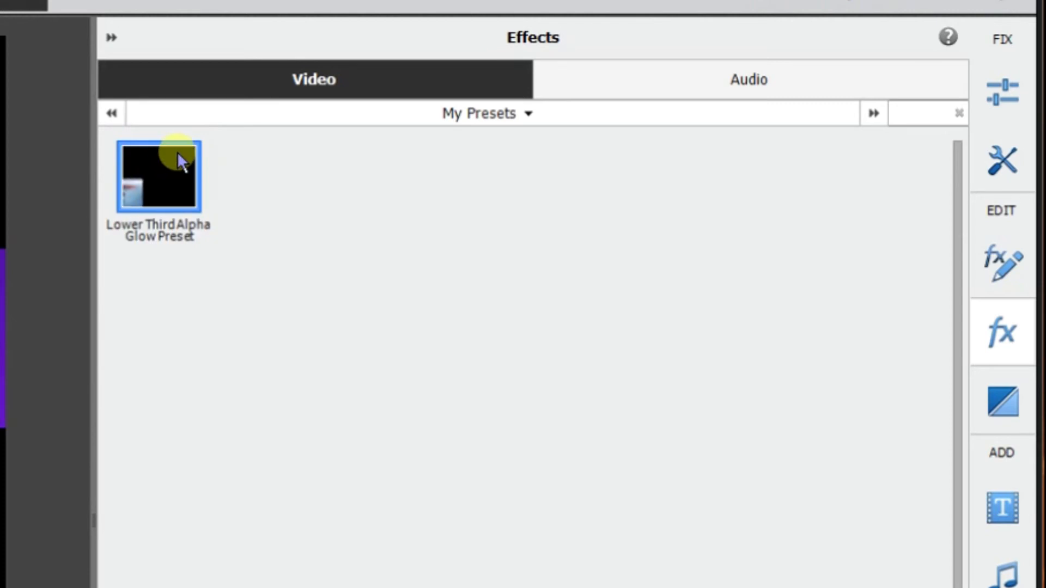
mouse_move(651, 160)
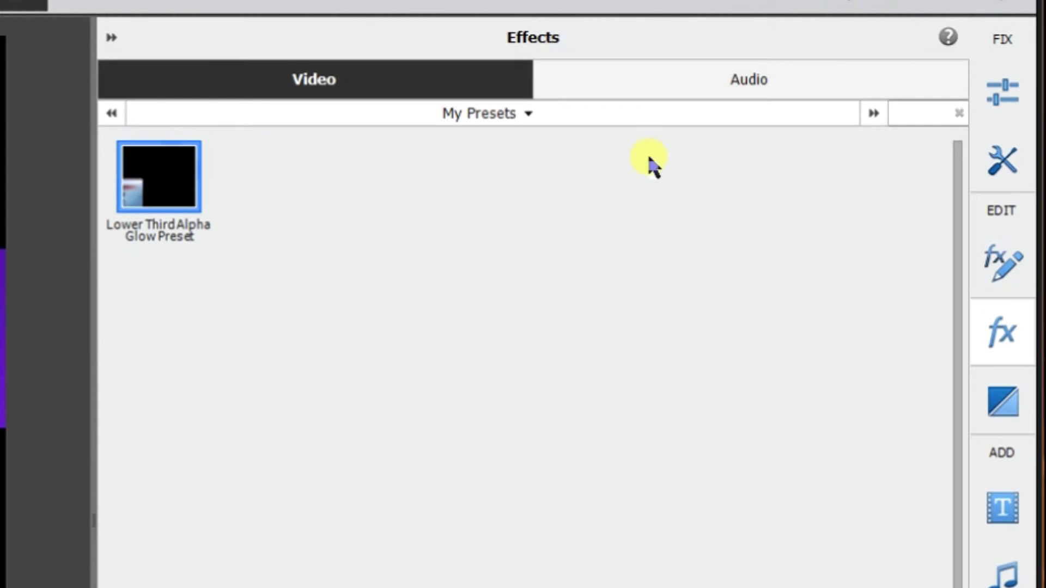
mouse_move(839, 5)
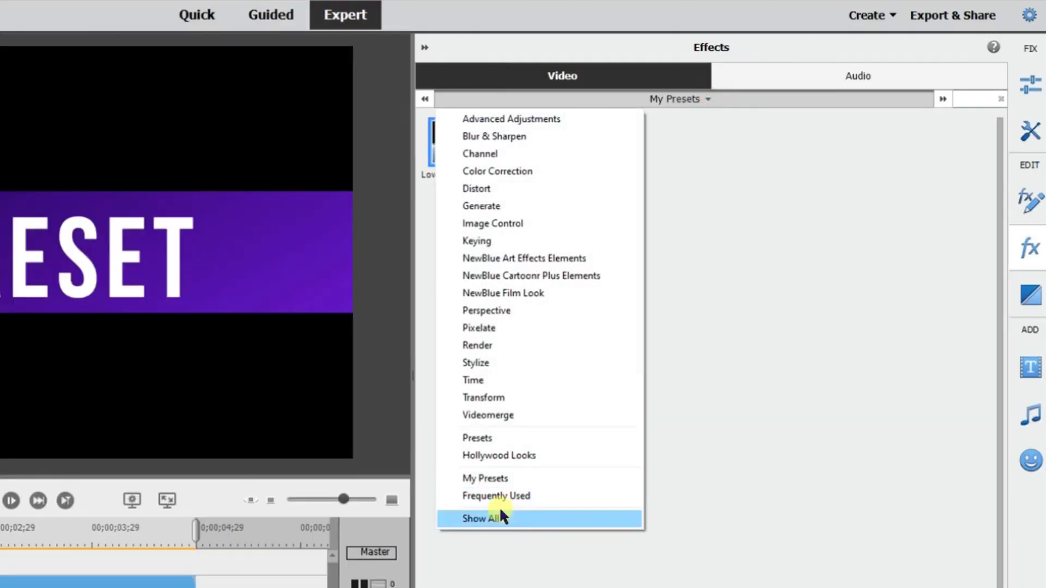
- Switch the effects list to Show All and search for 'lower' to find the saved preset
click(481, 519)
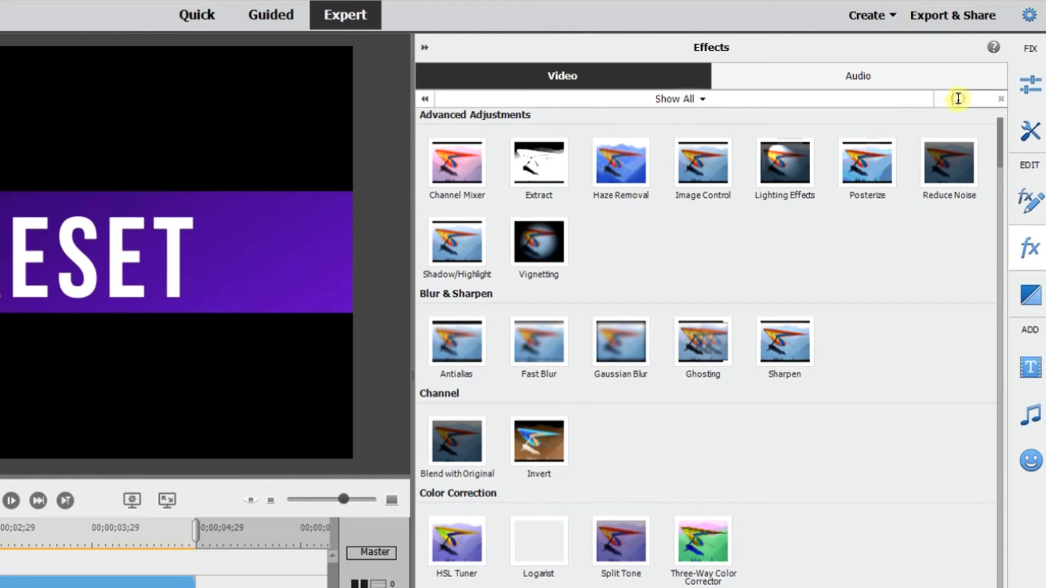
text(lower)
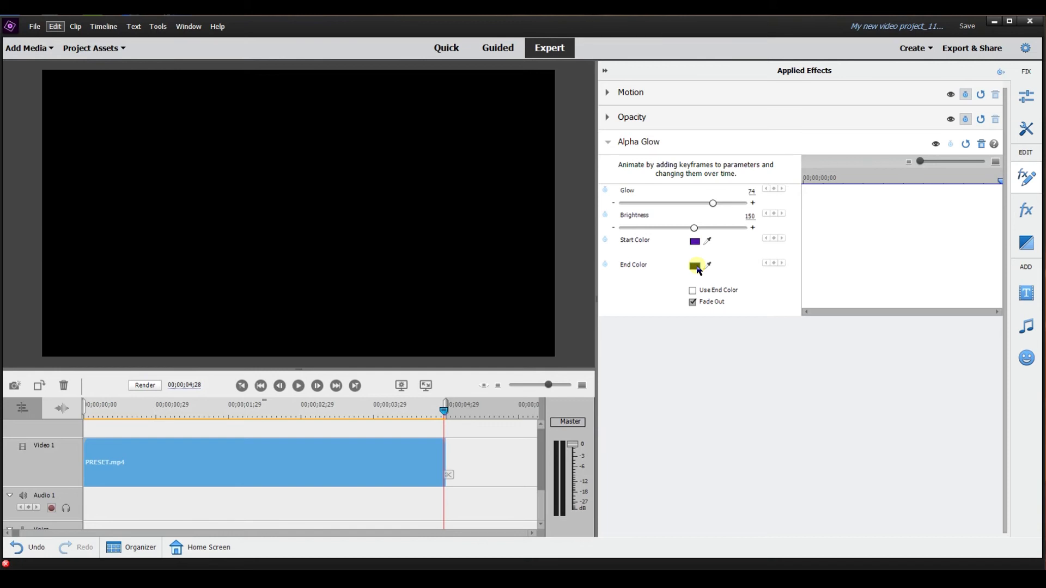
- Collapse Alpha Glow and expand Motion to check Scale 50 and the Position keyframes
click(695, 266)
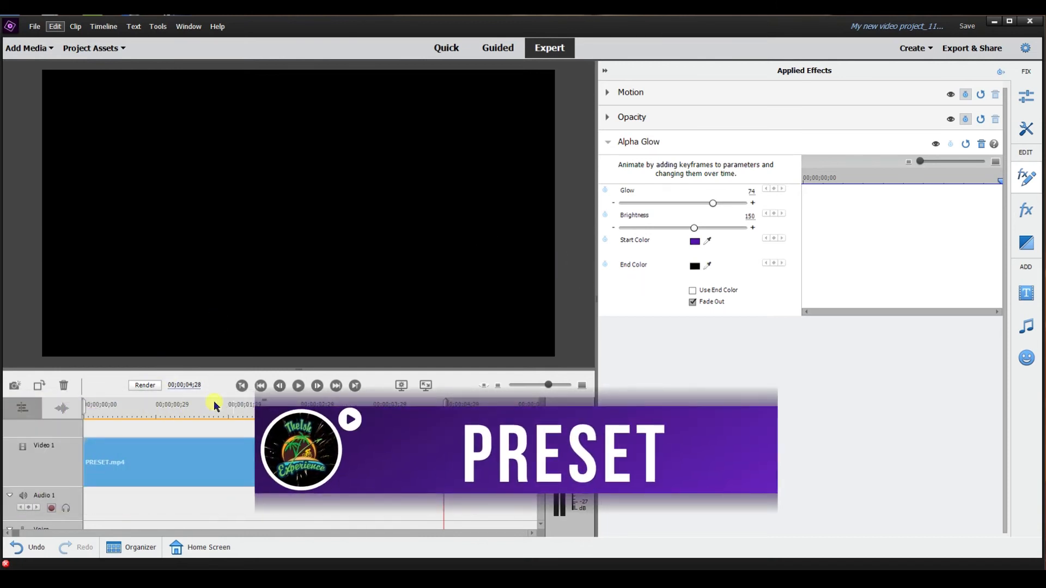
click(630, 92)
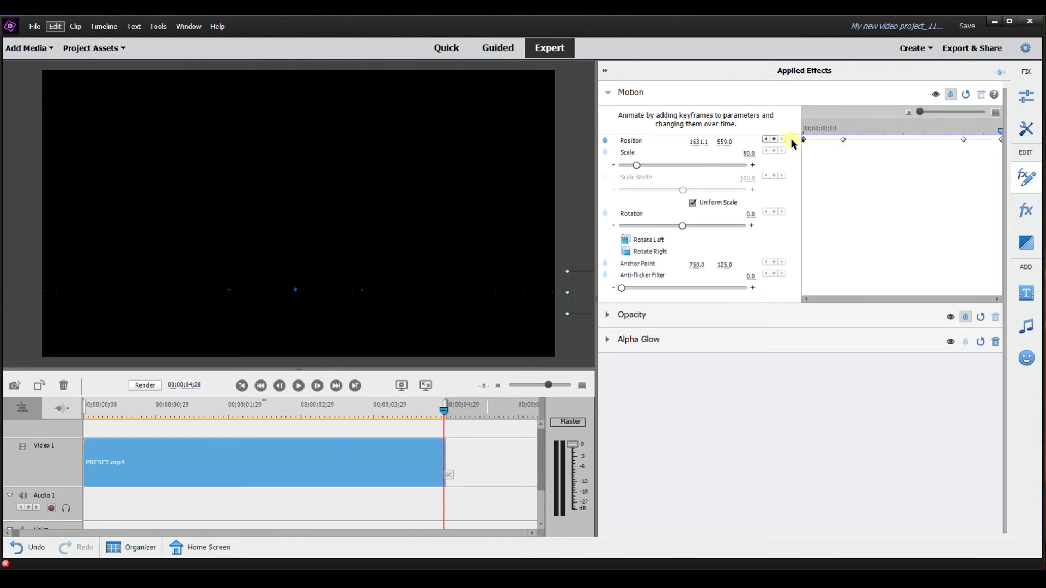
mouse_move(792, 140)
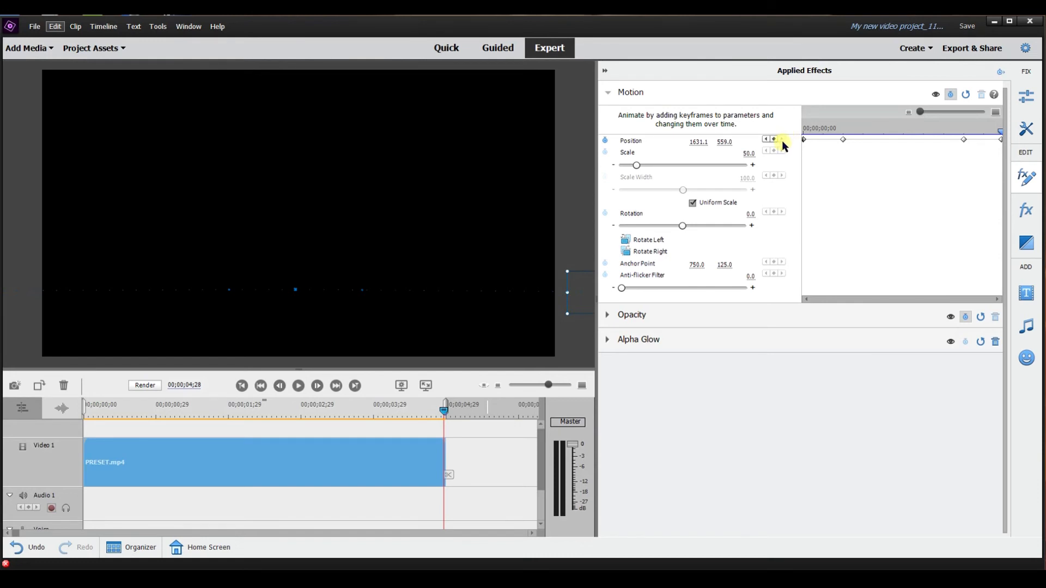
mouse_move(782, 140)
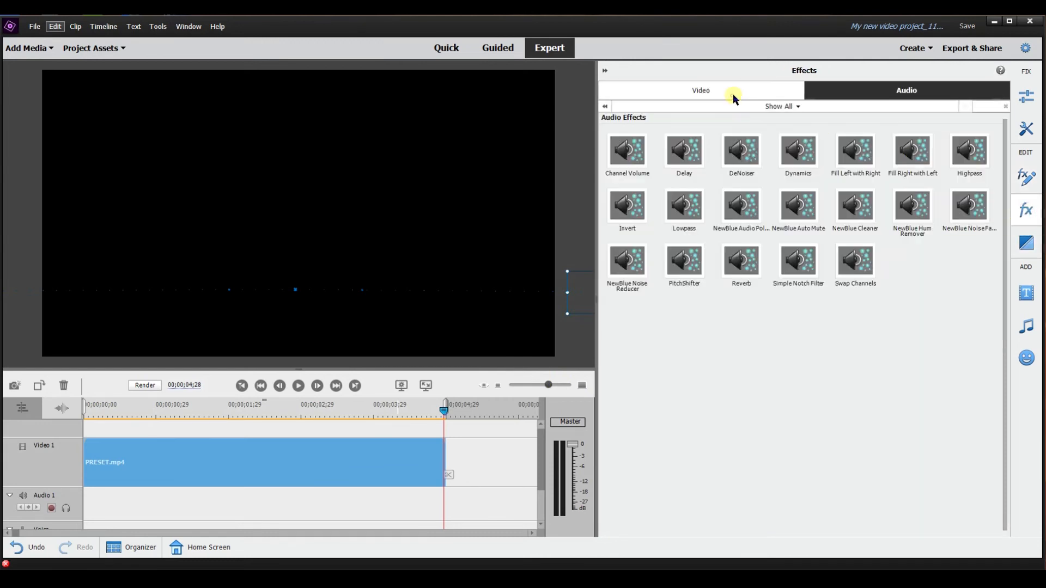
- Switch the effects library to Video effects and scroll down the list
click(701, 91)
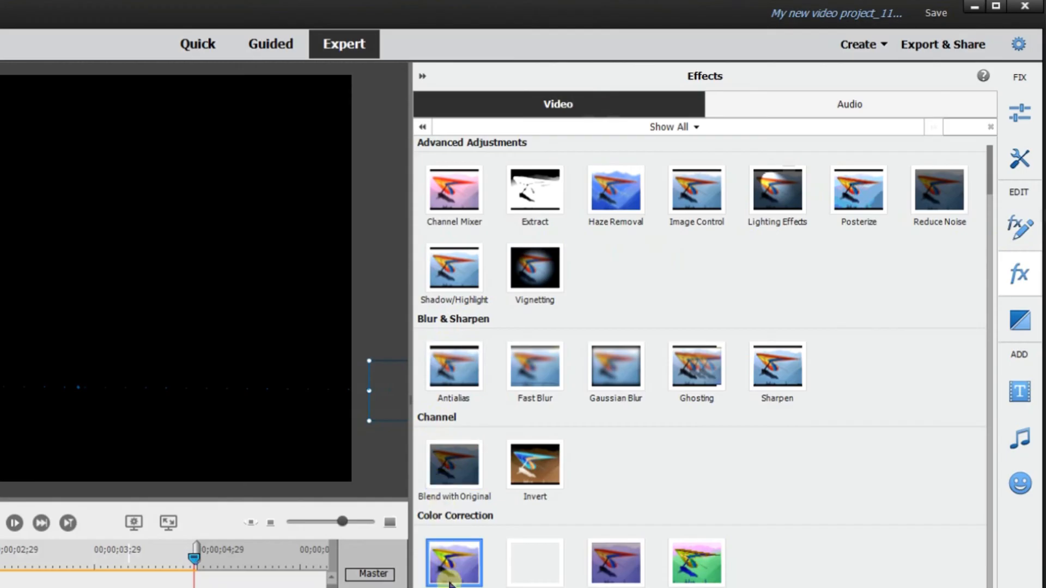
scroll(down, 3)
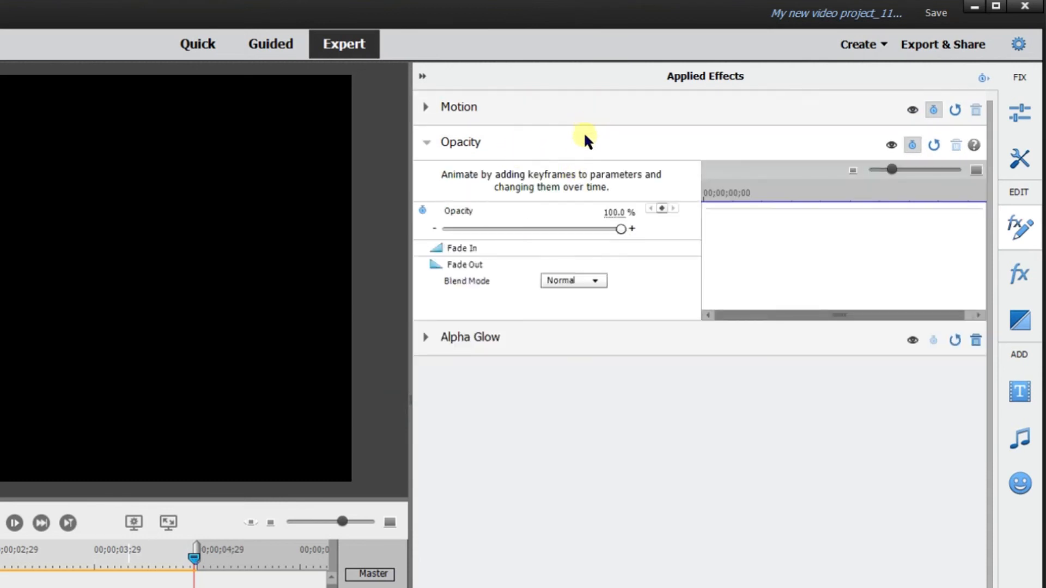
right_click(604, 151)
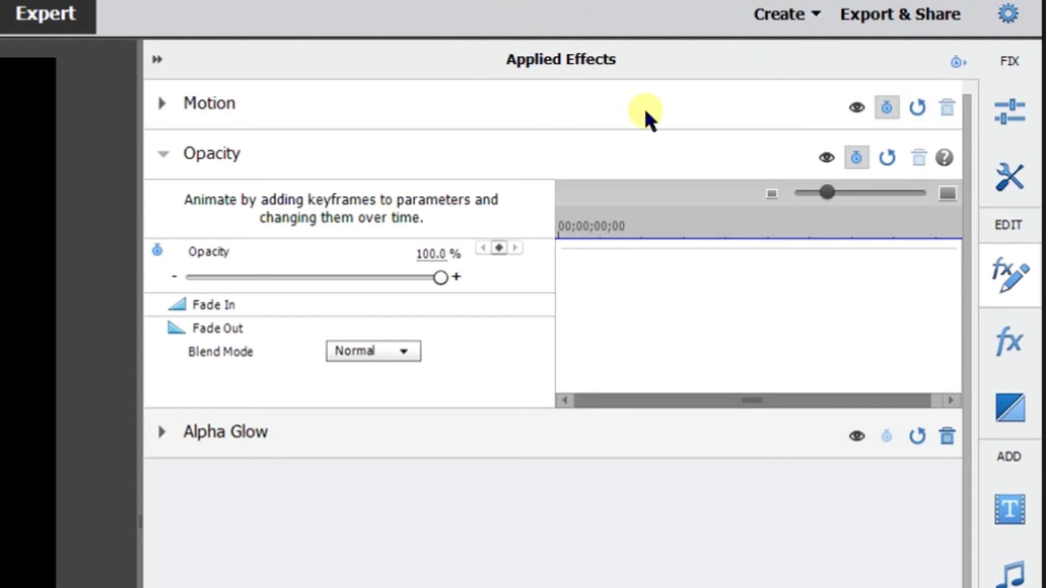
mouse_move(643, 129)
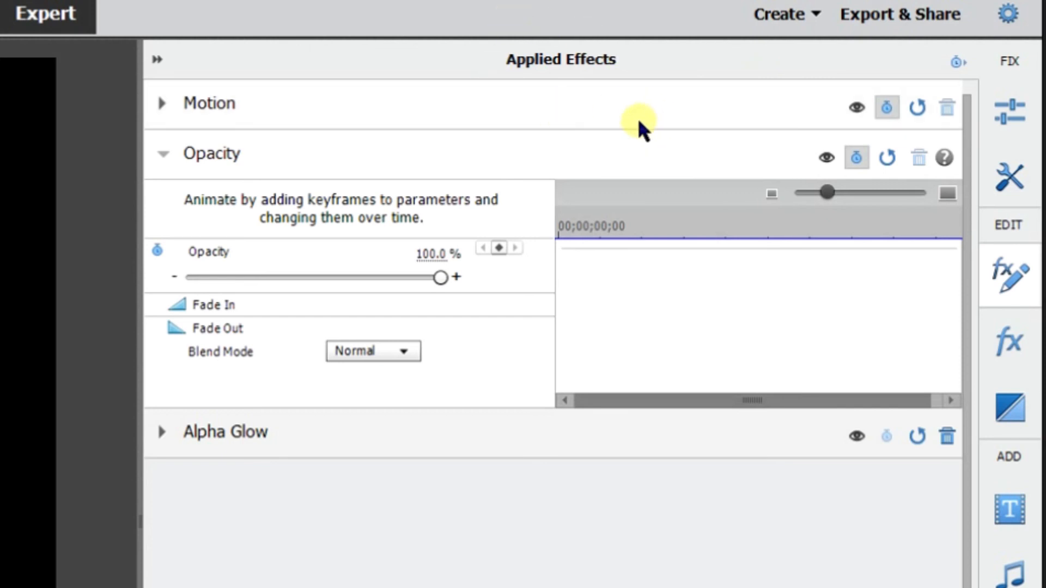